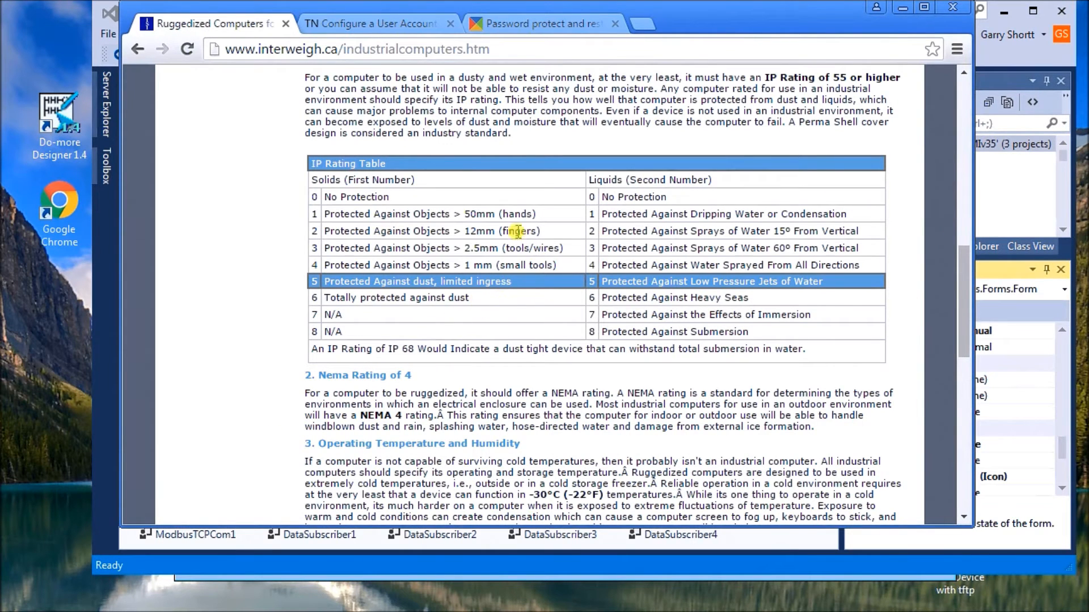
mouse_move(242, 260)
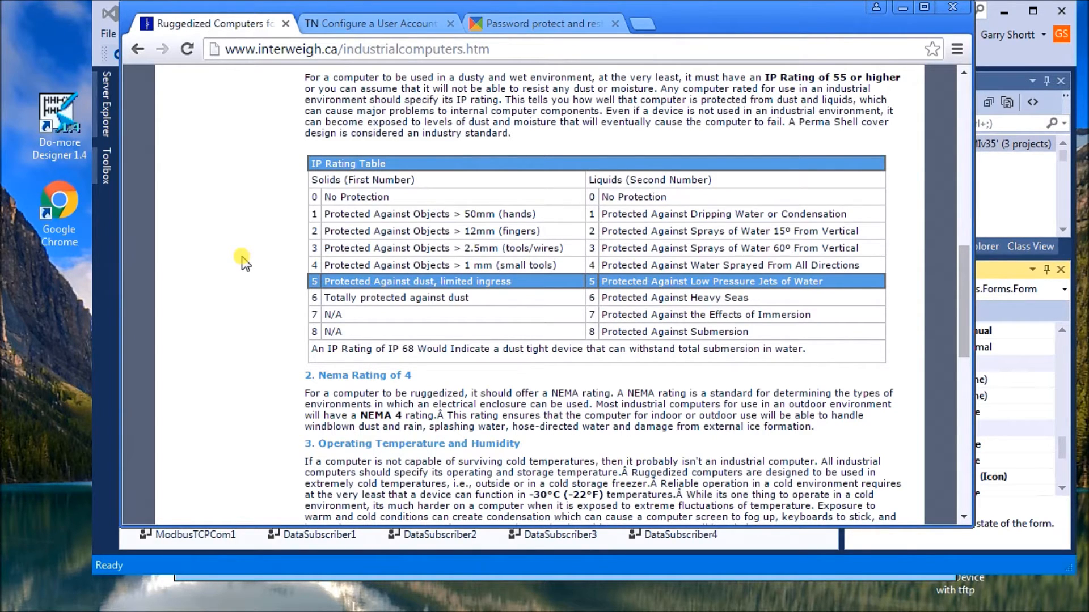
mouse_move(235, 86)
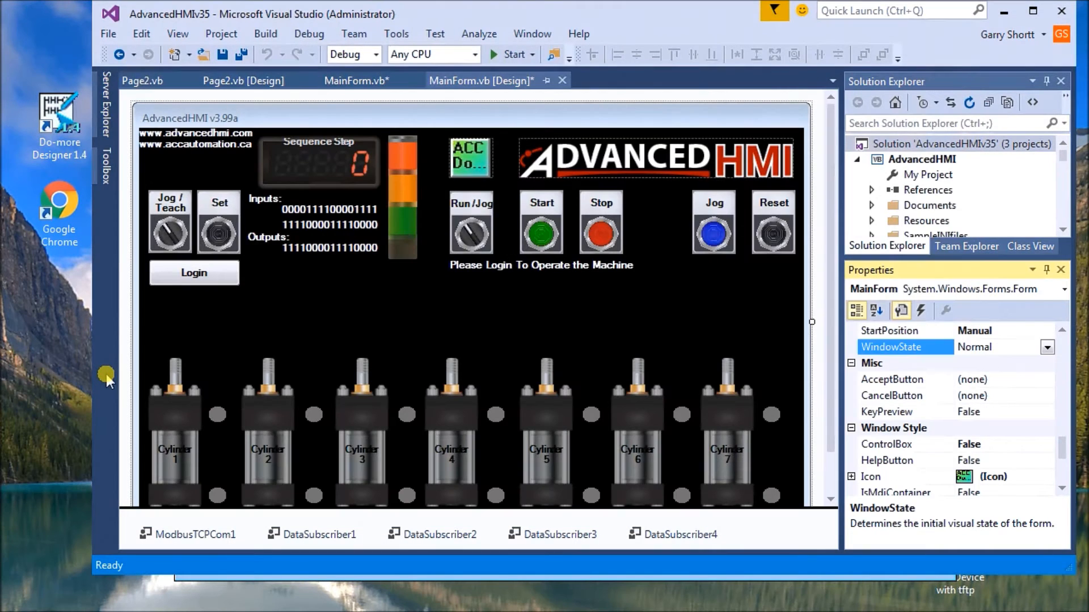
mouse_move(362, 387)
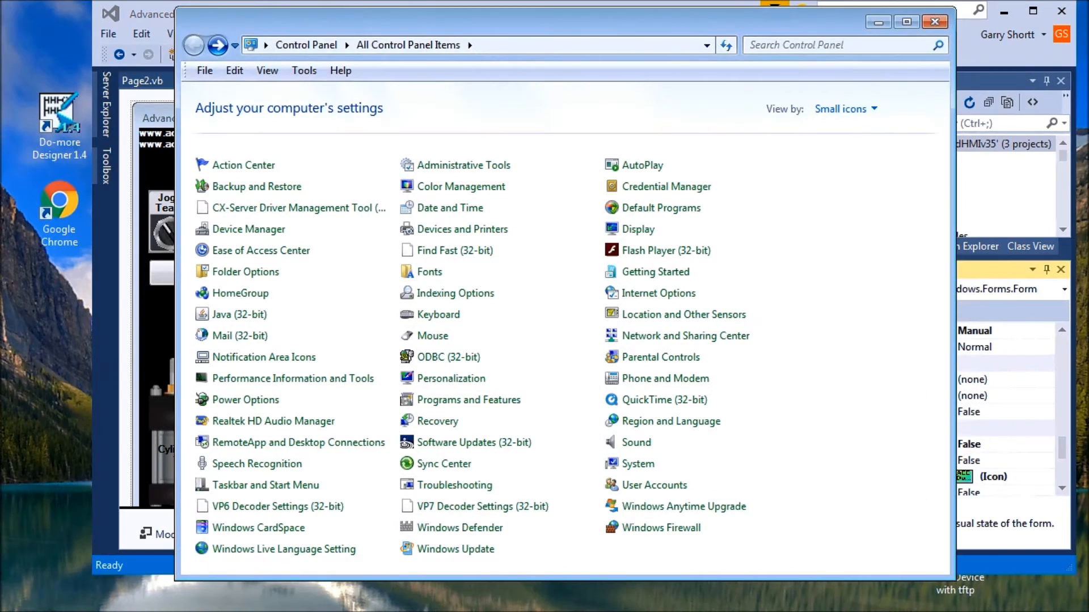
mouse_move(453, 569)
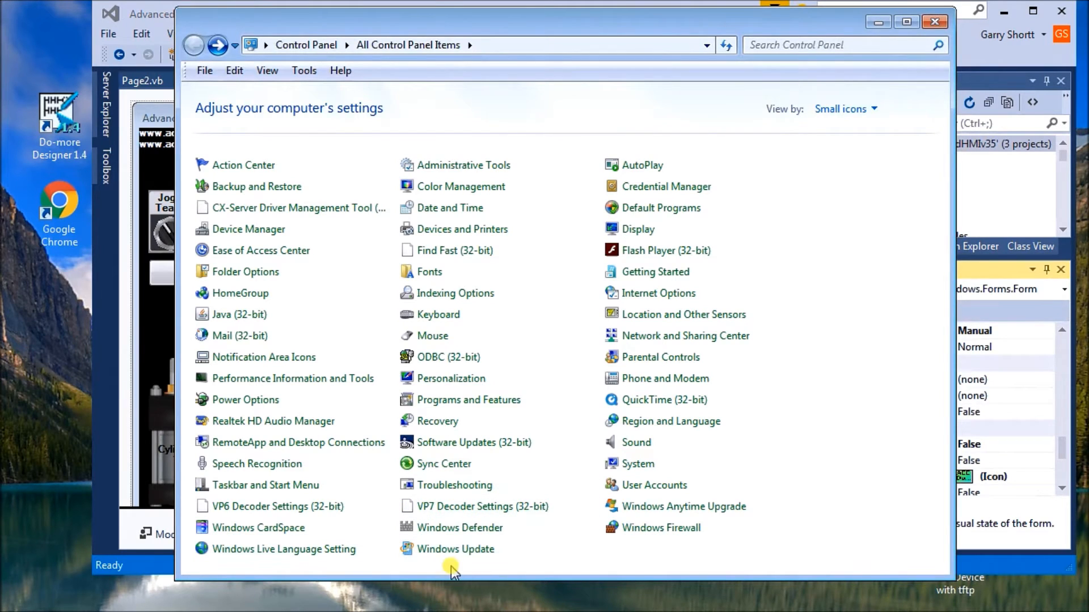
- Set important Windows updates to 'Download updates but let me choose whether to install them'
left_click(456, 549)
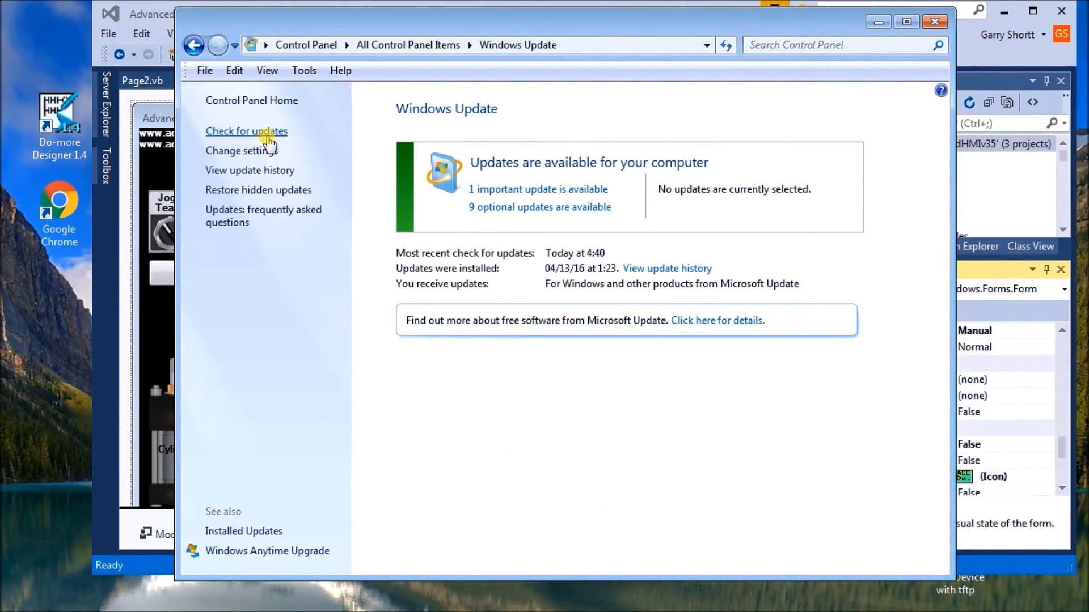
left_click(241, 151)
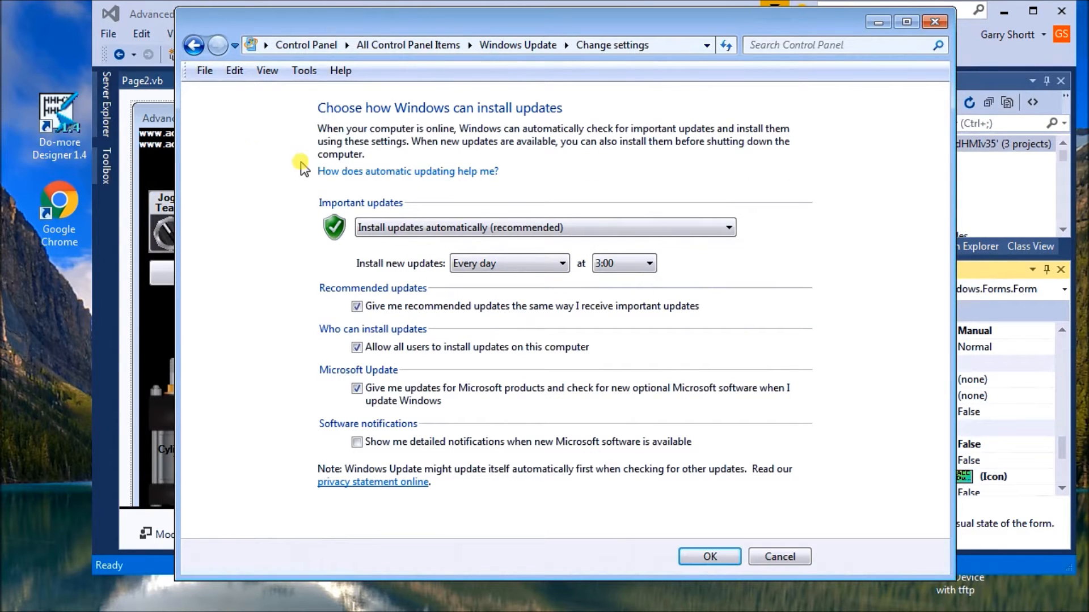
mouse_move(652, 228)
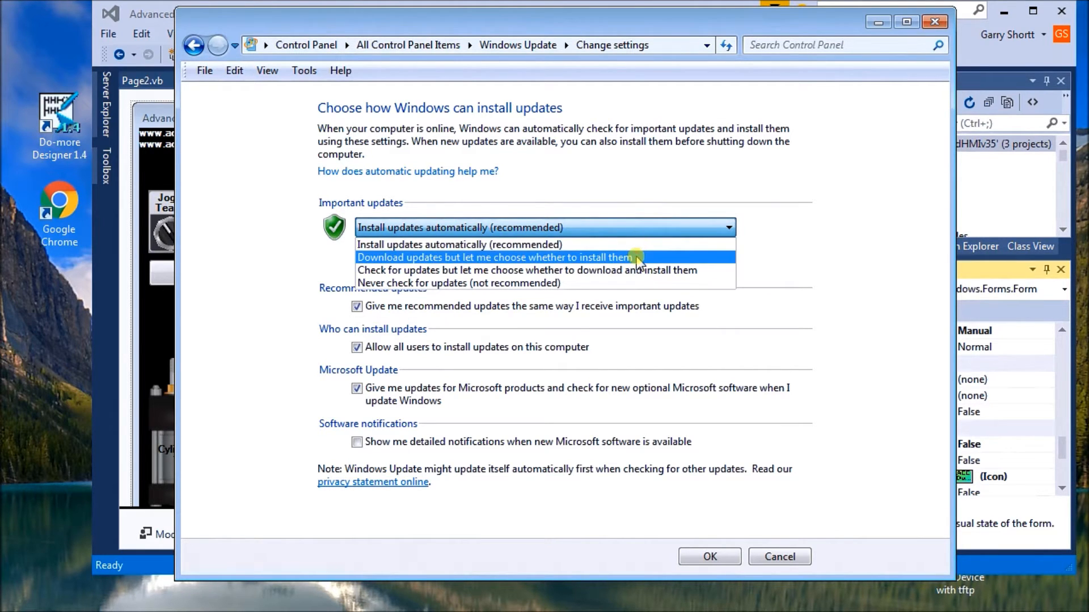
left_click(494, 257)
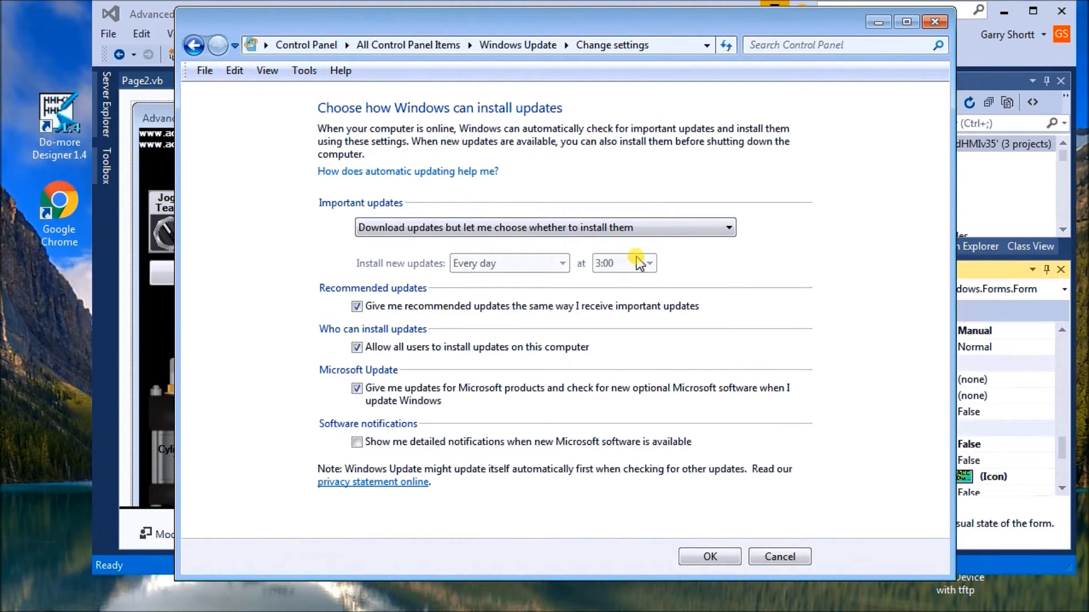
mouse_move(719, 269)
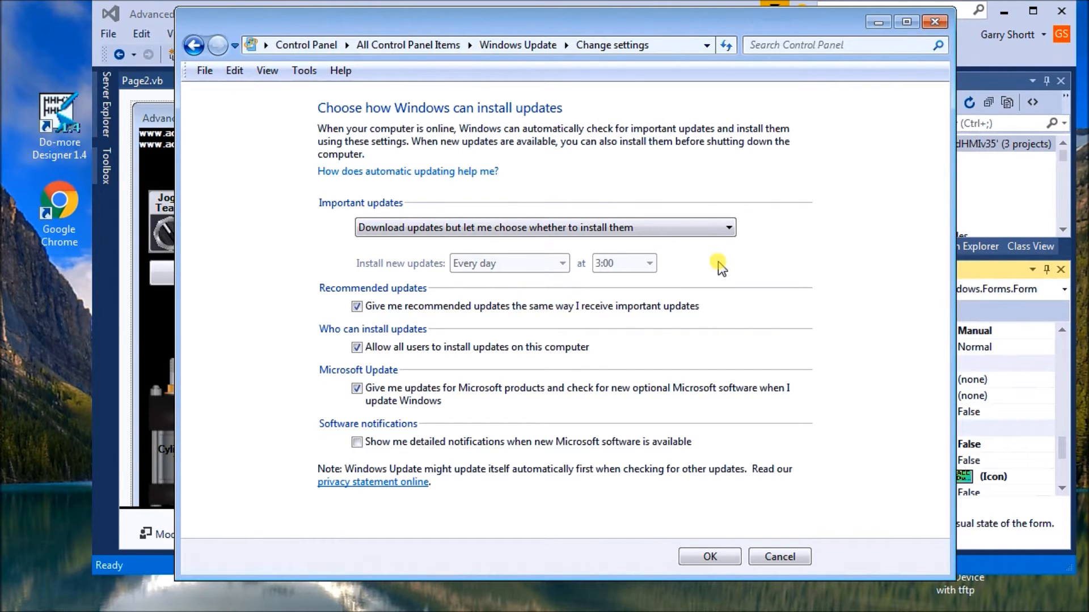
mouse_move(698, 251)
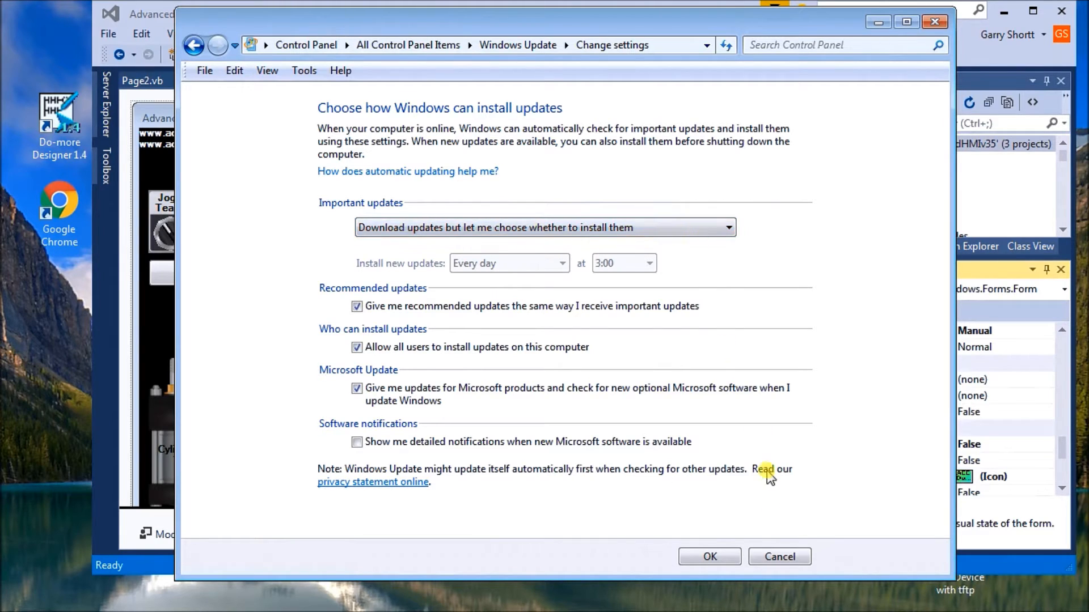
mouse_move(851, 241)
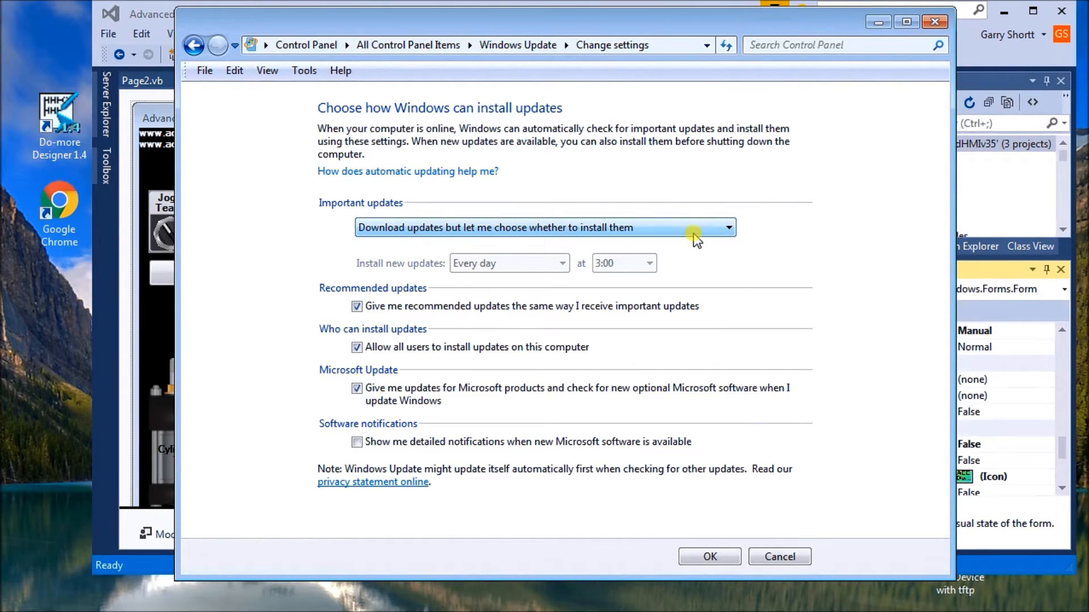
left_click(727, 227)
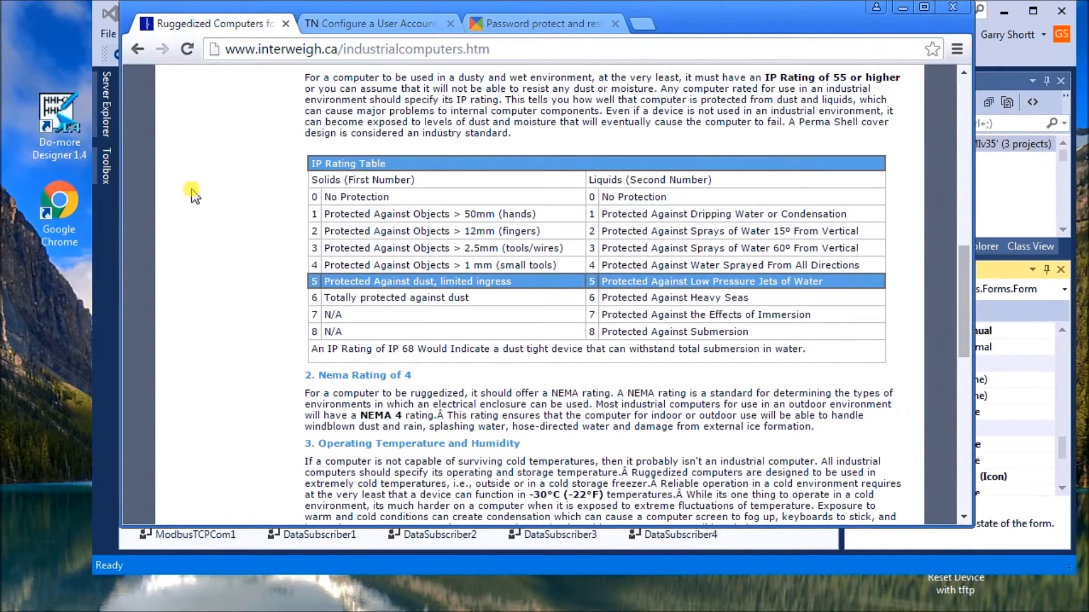
- View the TechNet auto-logon tip, then read the 'Password protect and restrict' Internet Explorer article
left_click(371, 23)
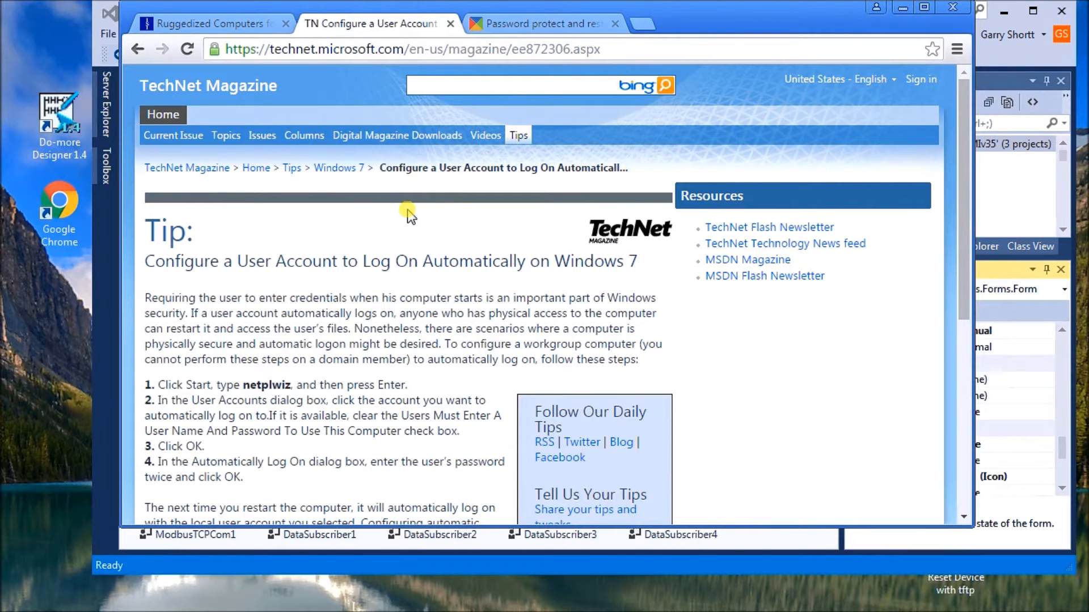
mouse_move(409, 214)
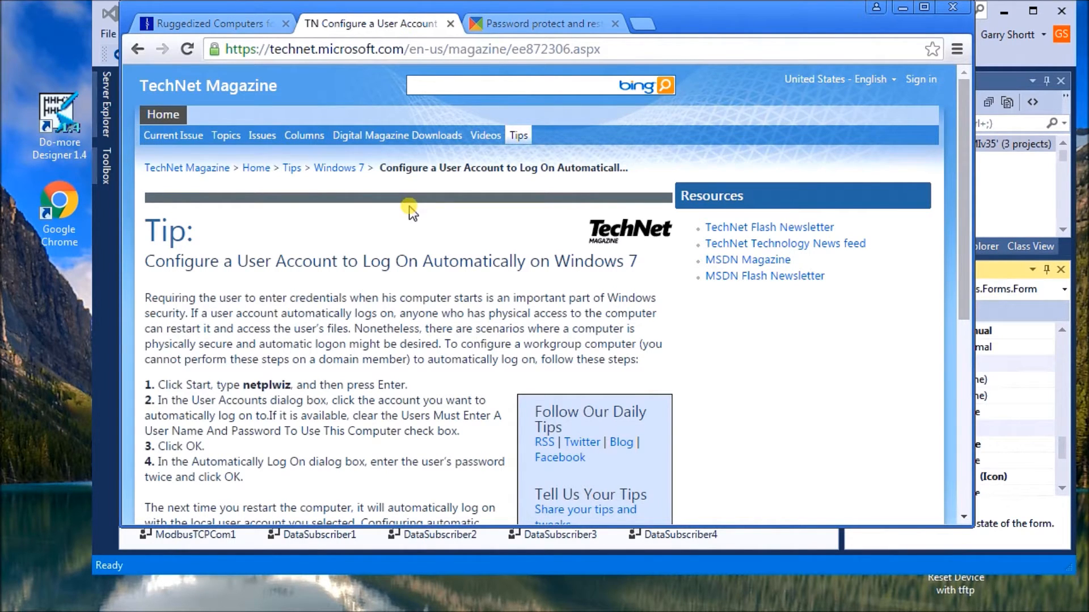
left_click(541, 23)
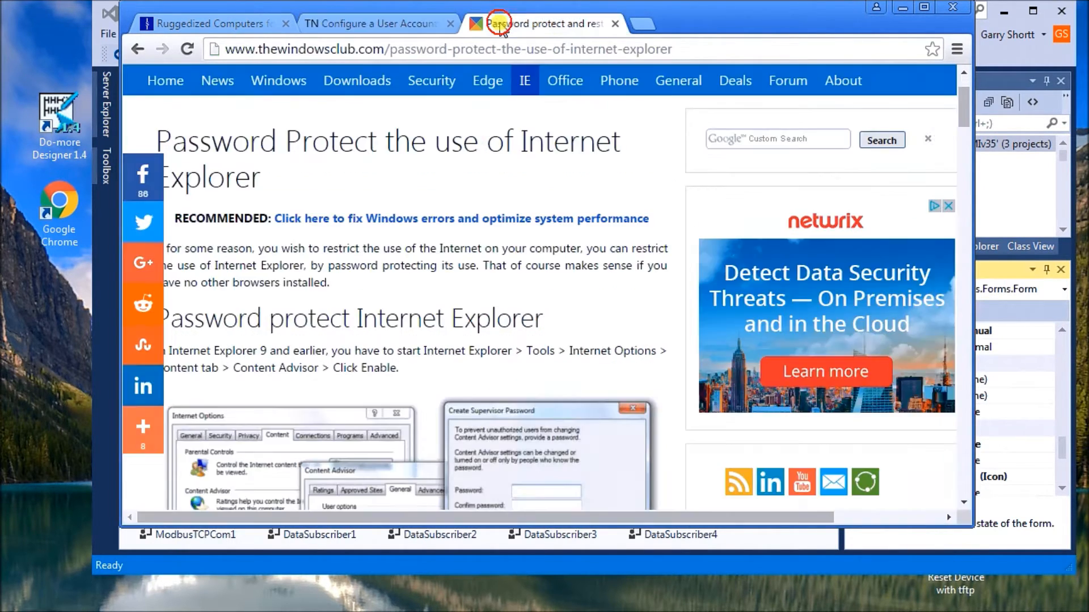
mouse_move(492, 177)
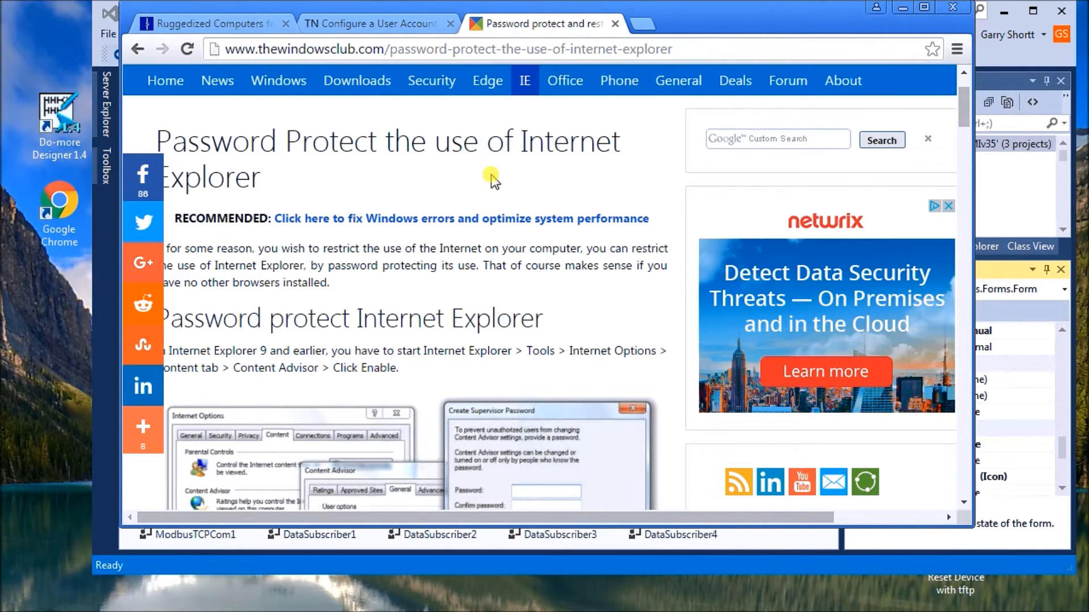
mouse_move(491, 188)
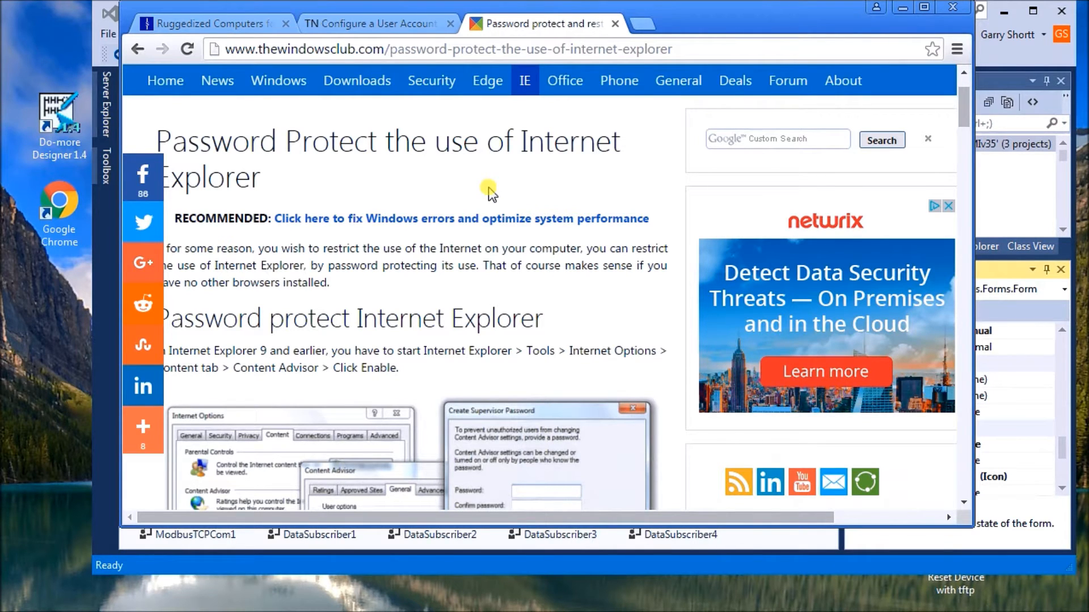
scroll("down", 3)
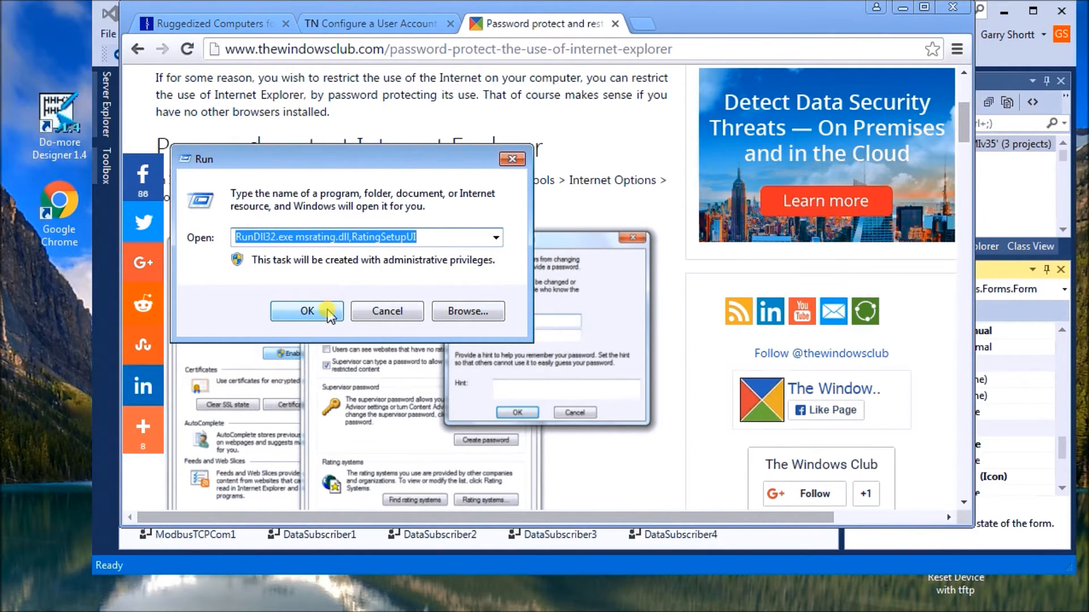
- Run the content ratings setup and show Content Advisor's General tab with supervisor password options
left_click(306, 311)
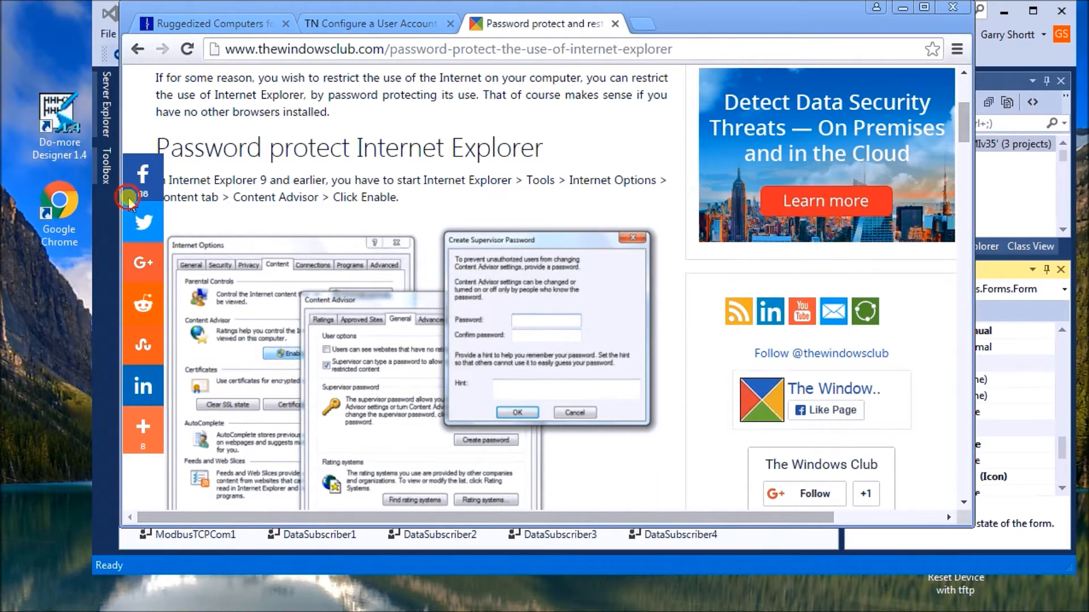
left_click(573, 412)
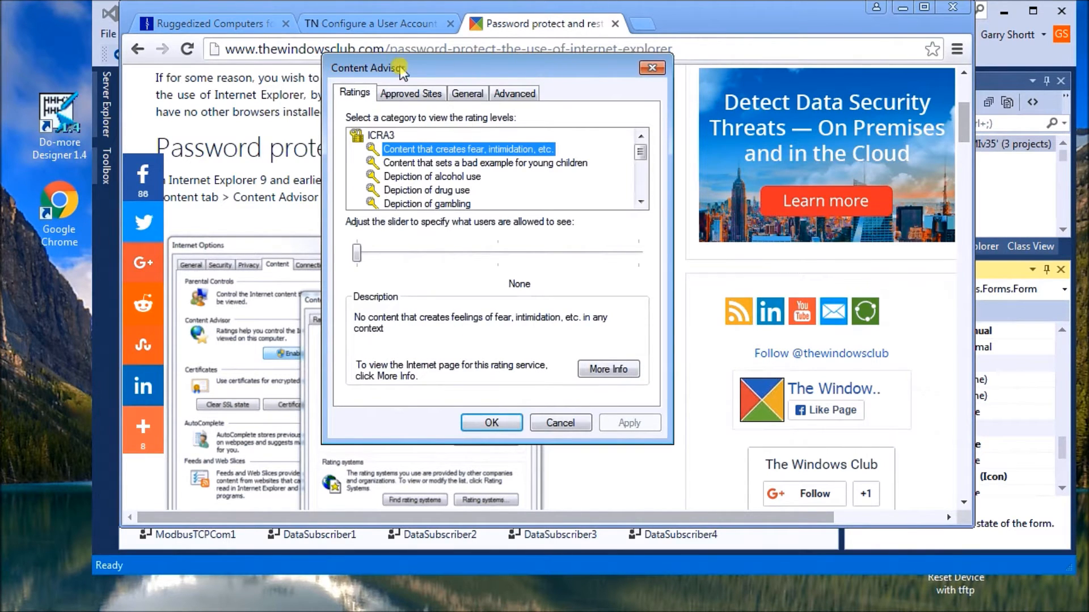
mouse_move(480, 76)
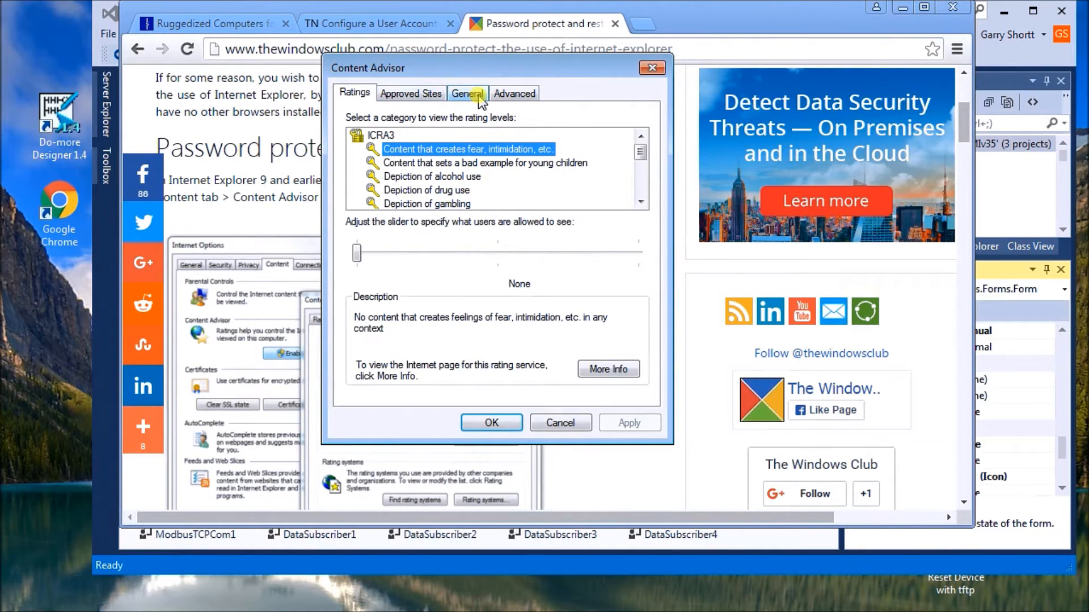
left_click(467, 93)
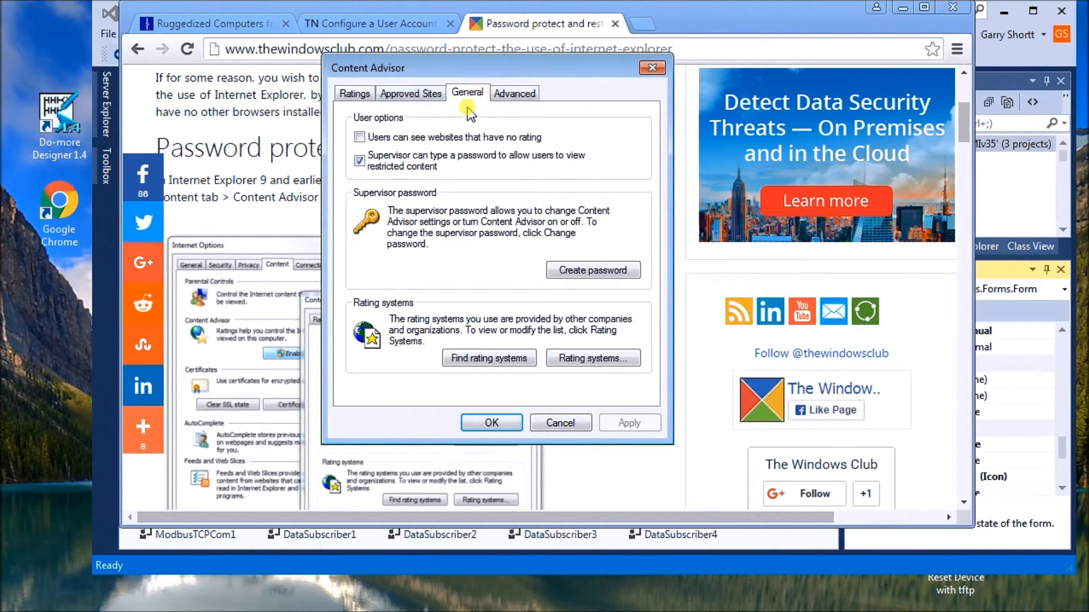
mouse_move(551, 244)
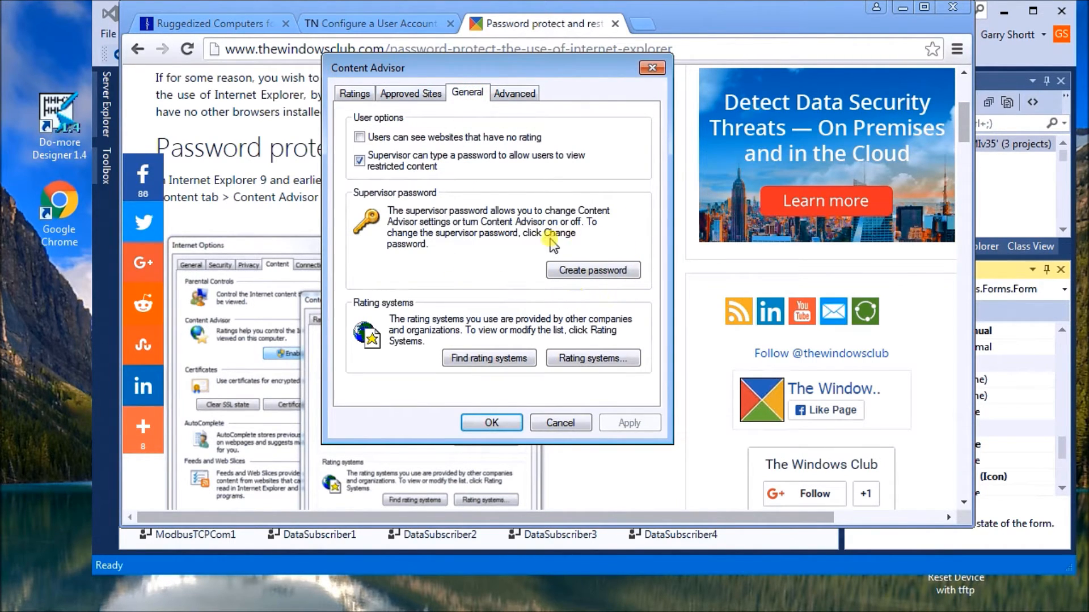
mouse_move(582, 292)
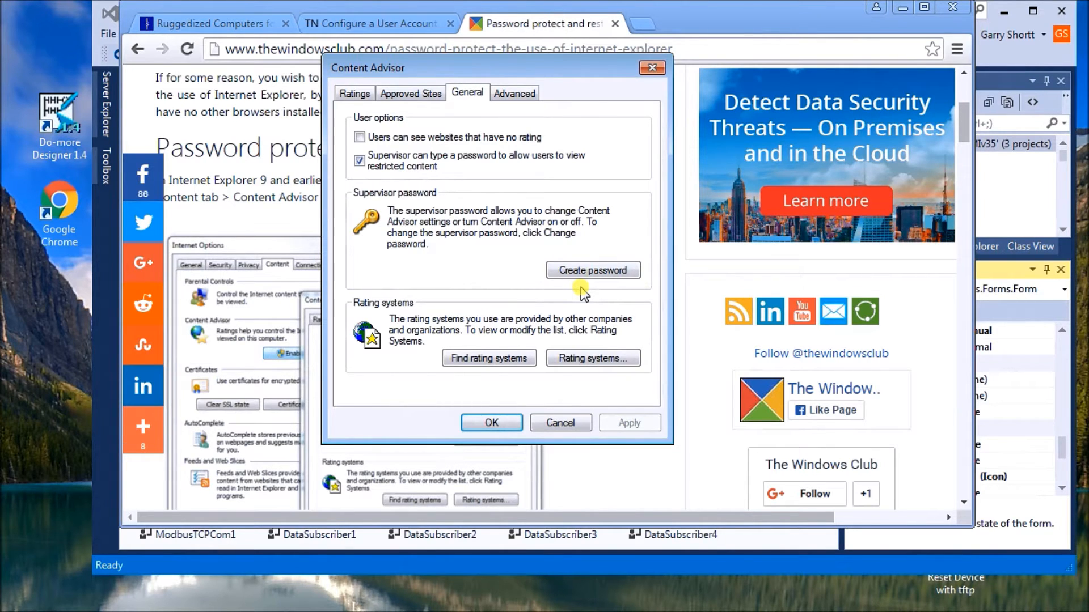
mouse_move(519, 398)
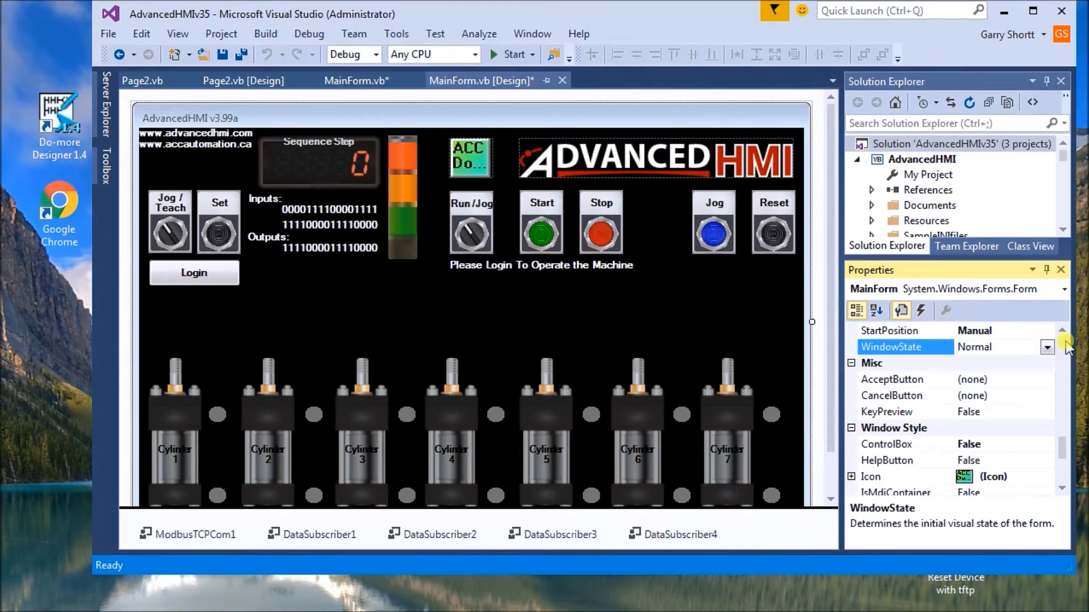
mouse_move(1047, 347)
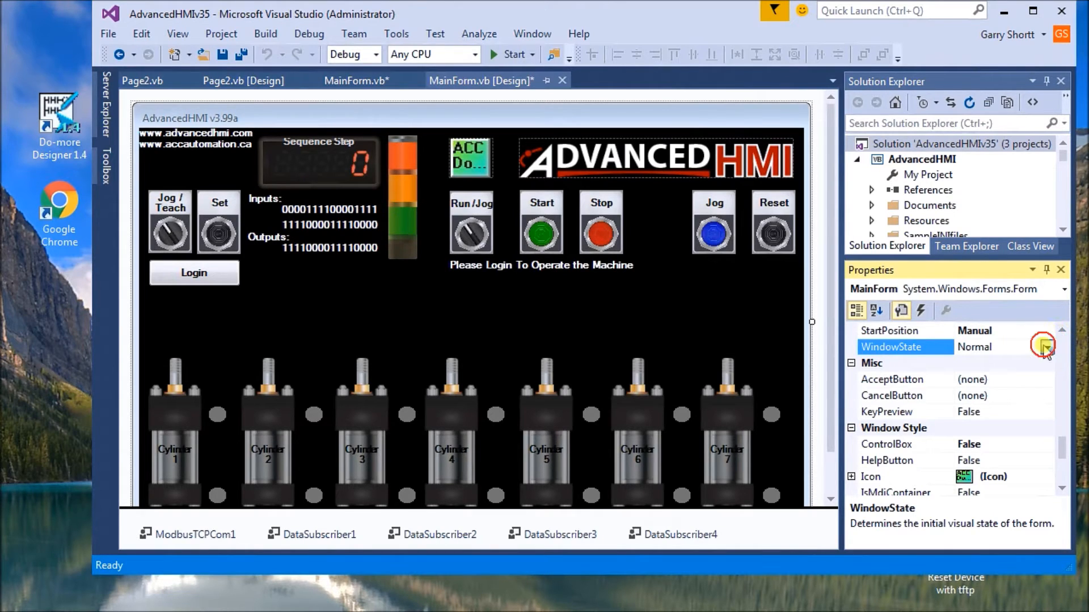
left_click(1047, 347)
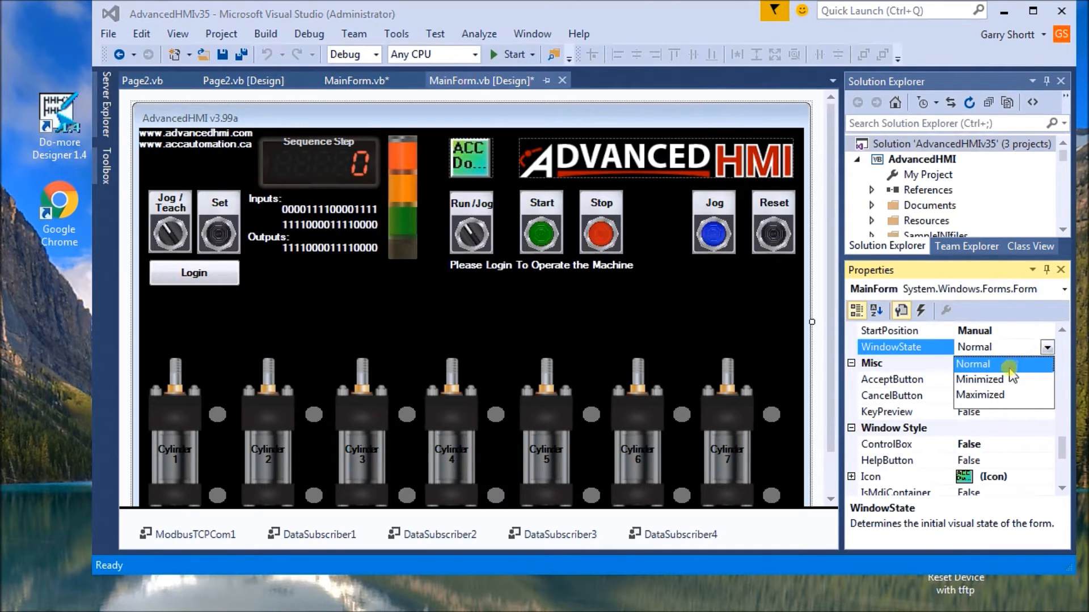
mouse_move(1003, 395)
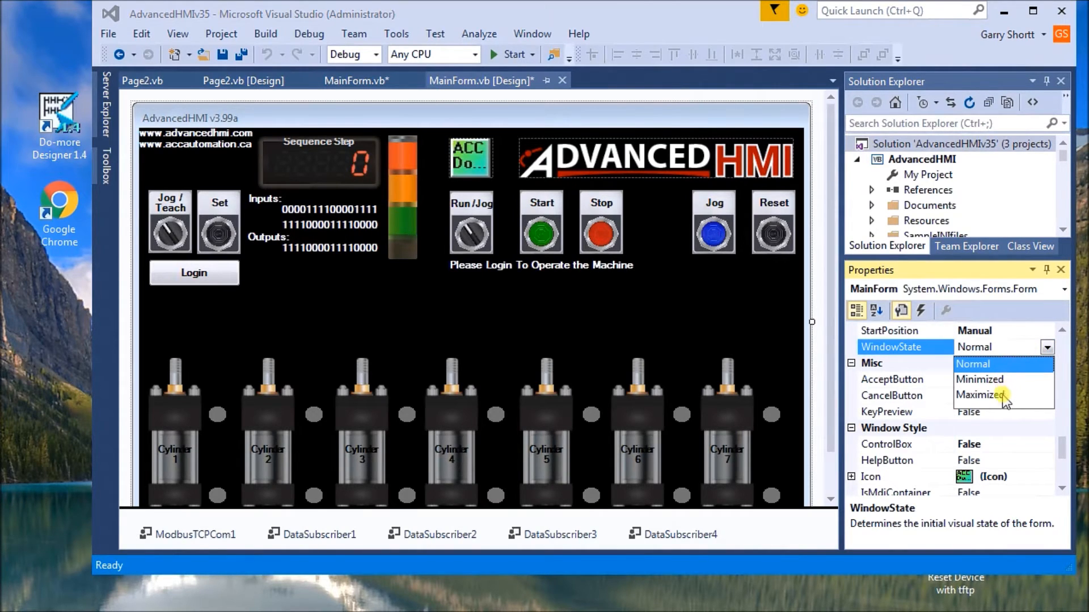
left_click(984, 394)
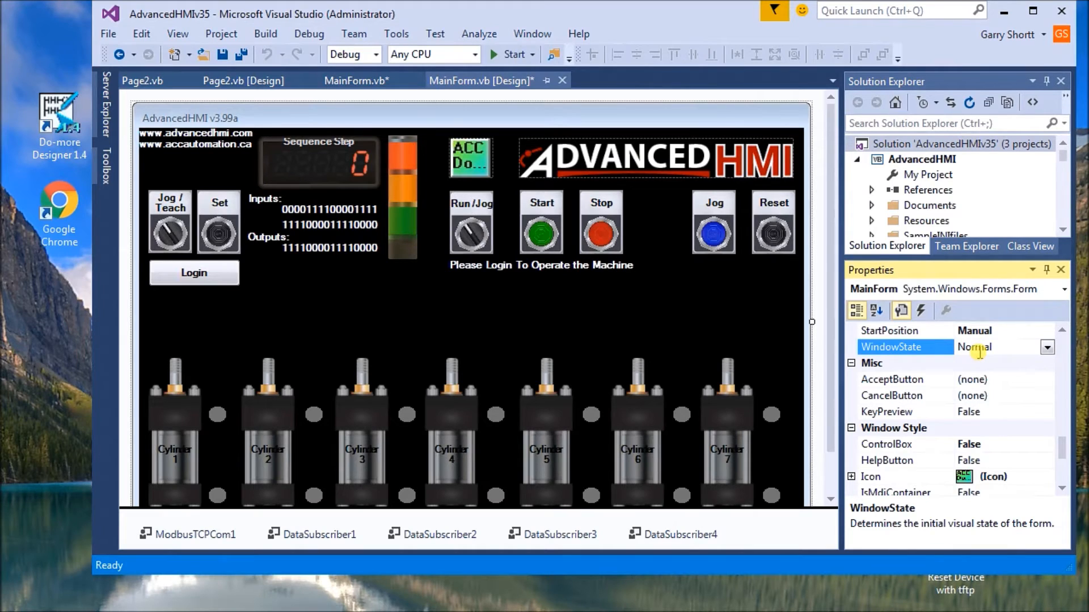
left_click(887, 444)
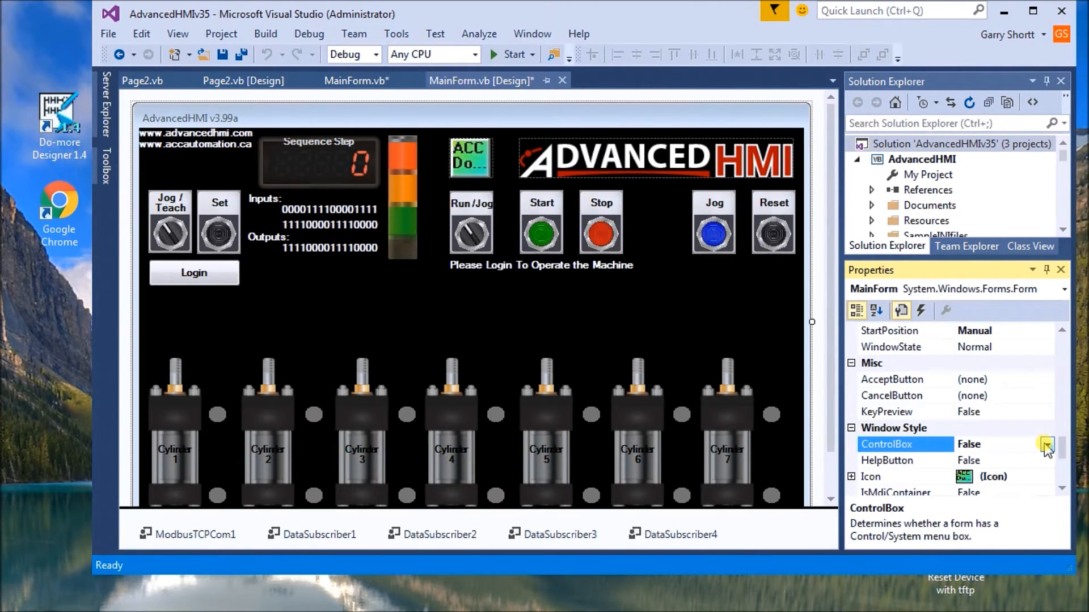
left_click(1048, 444)
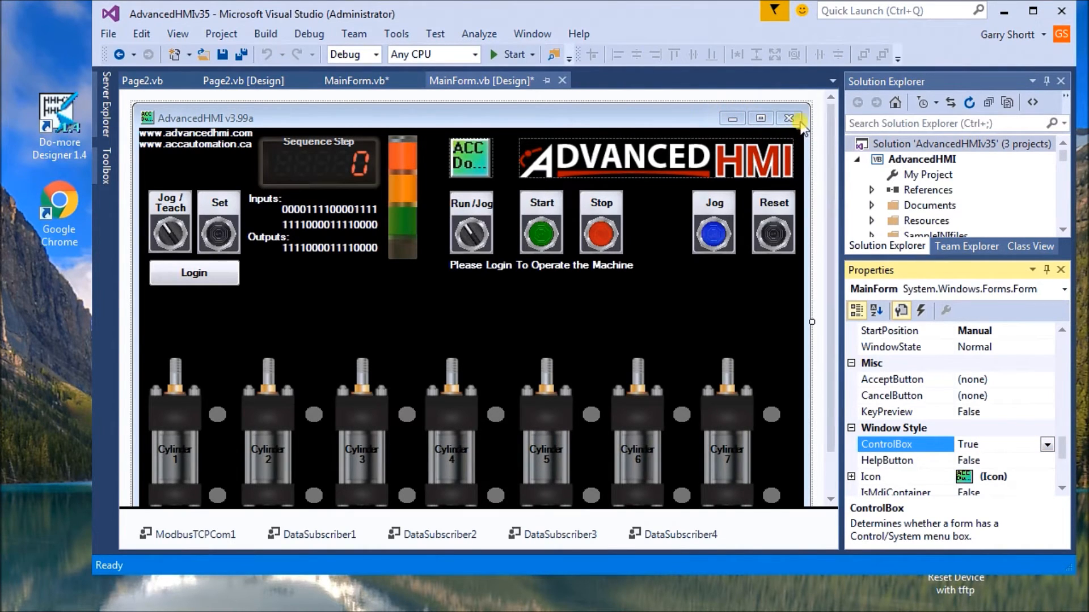
mouse_move(952, 409)
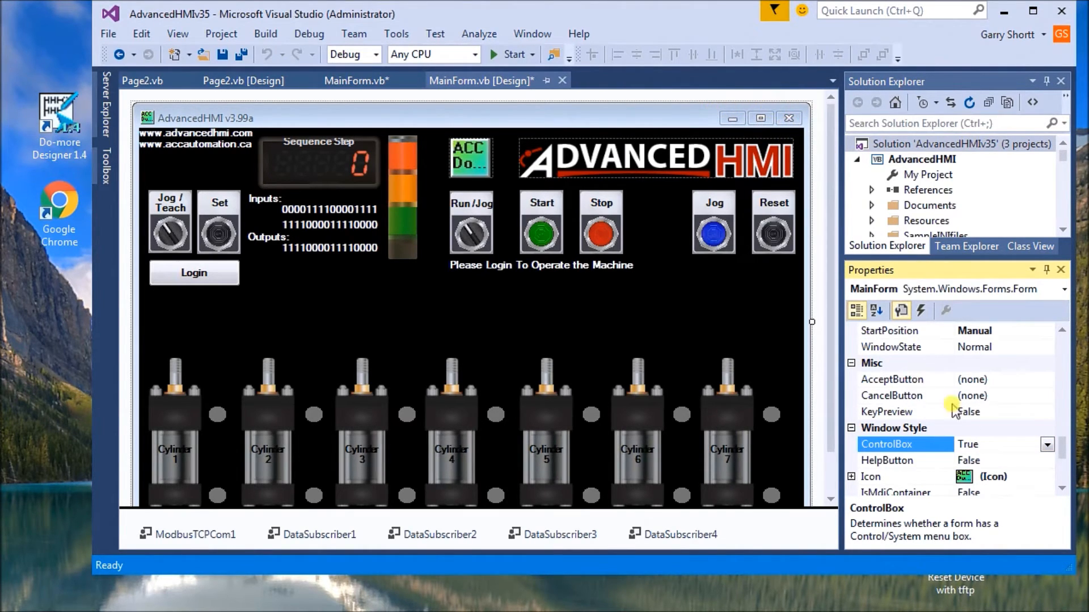
left_click(1048, 445)
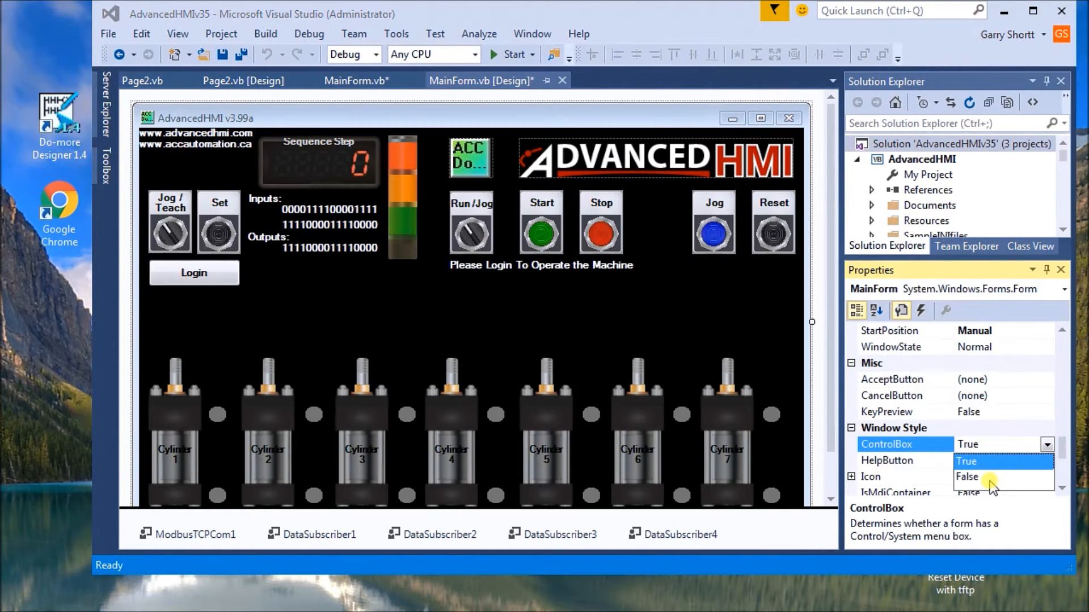
left_click(965, 477)
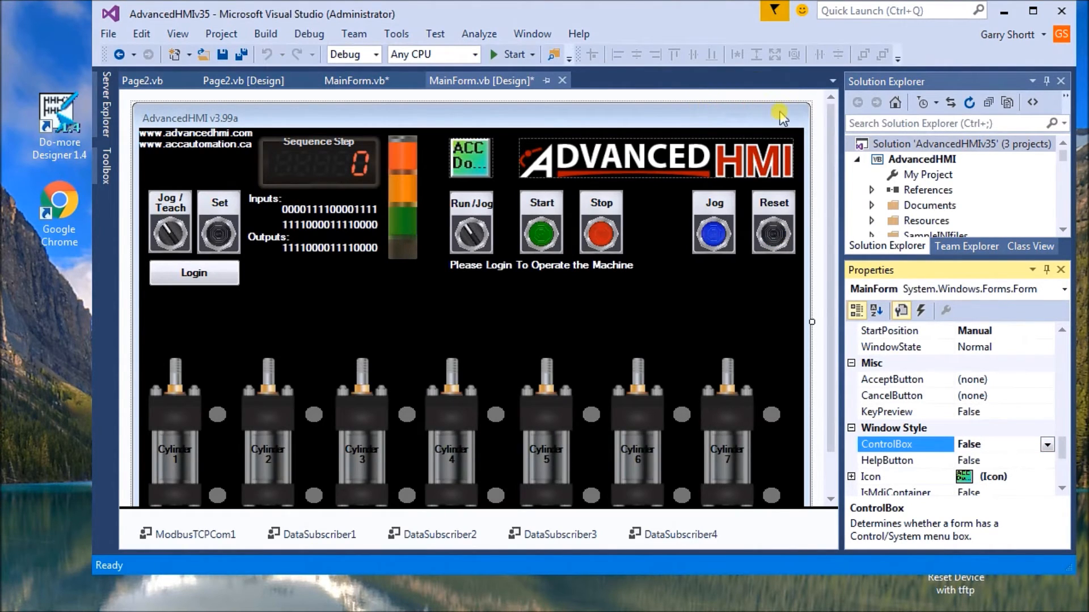
mouse_move(792, 118)
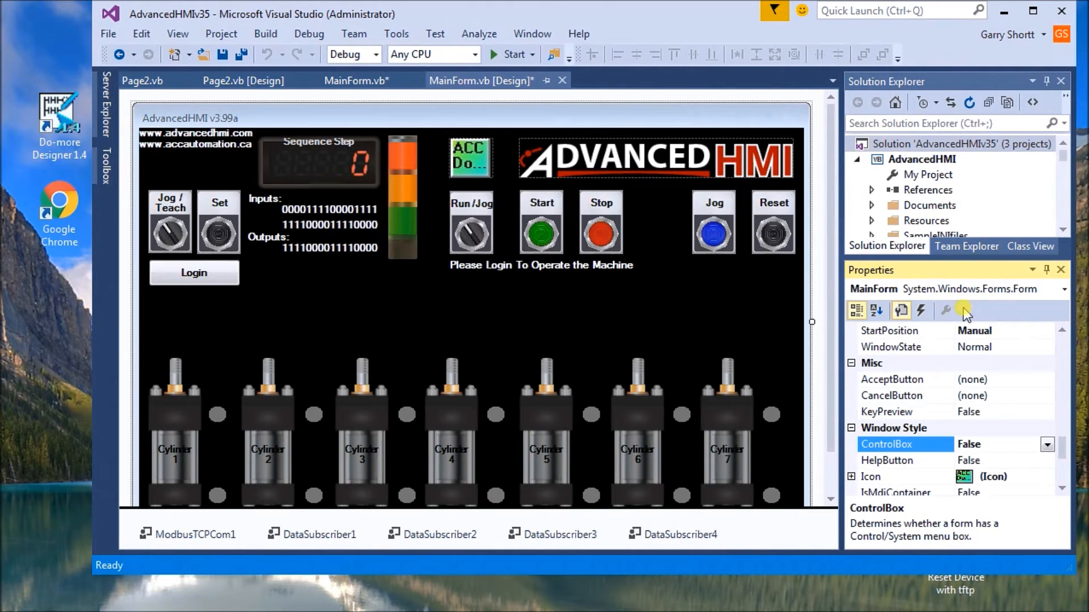
mouse_move(1055, 430)
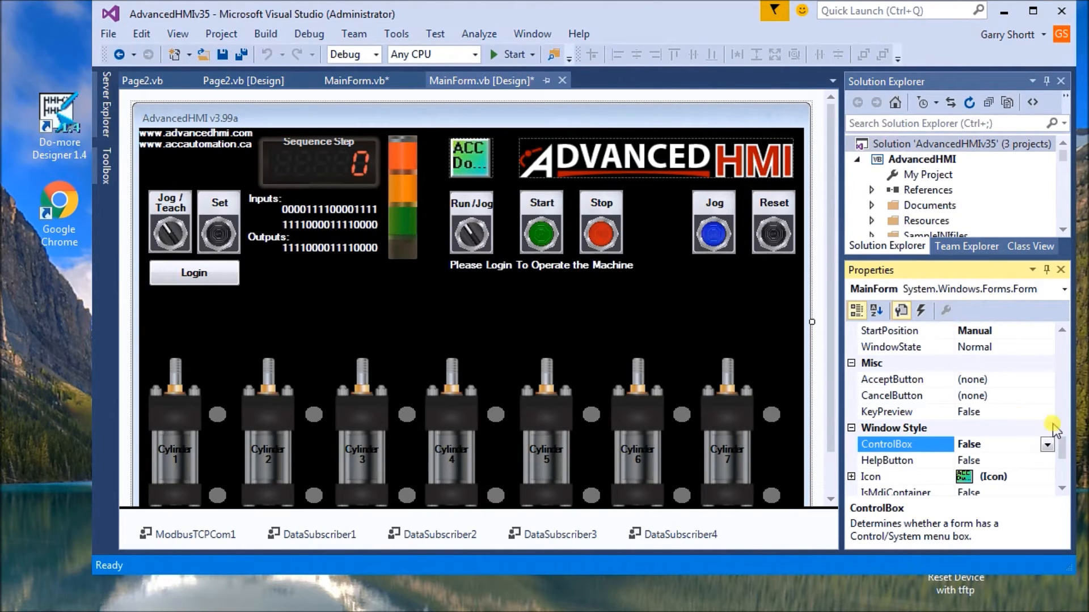
- Find and select the main form's TopMost property in Properties, confirming it is True
scroll("down", 3)
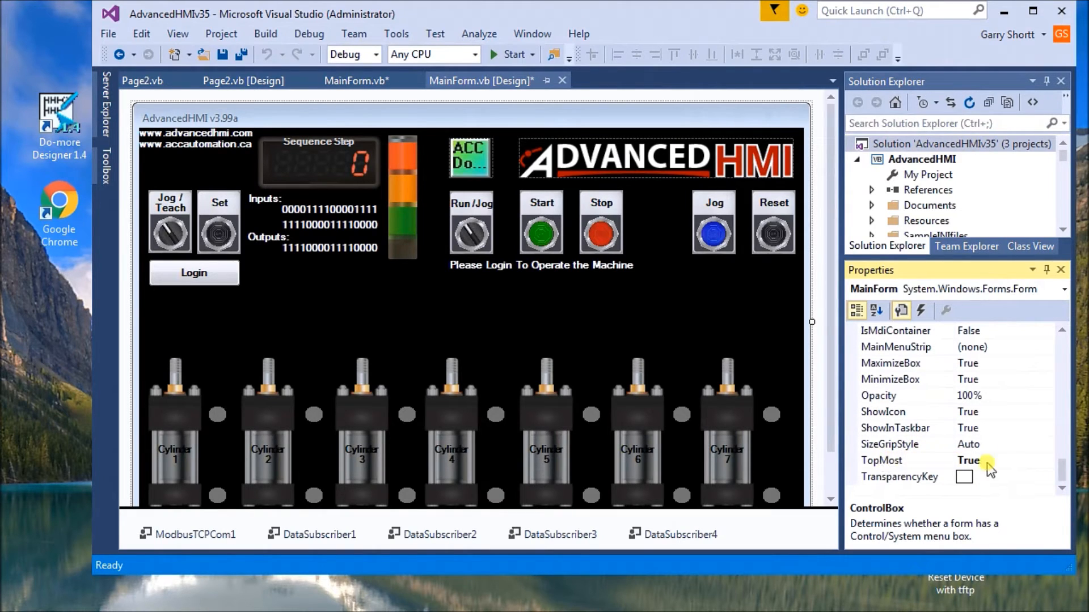
left_click(881, 461)
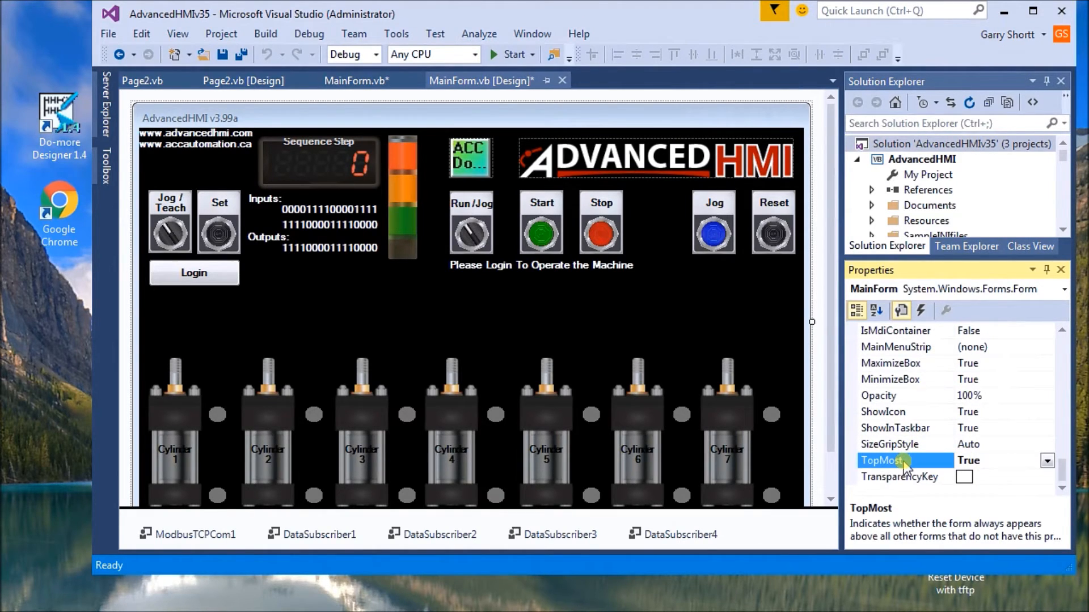
mouse_move(885, 452)
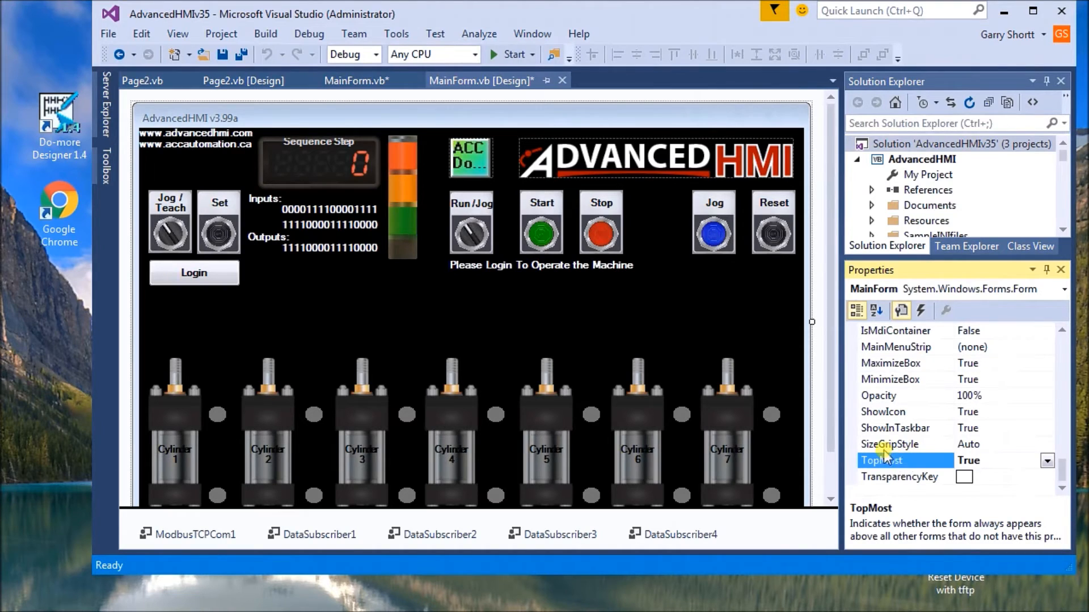
mouse_move(677, 380)
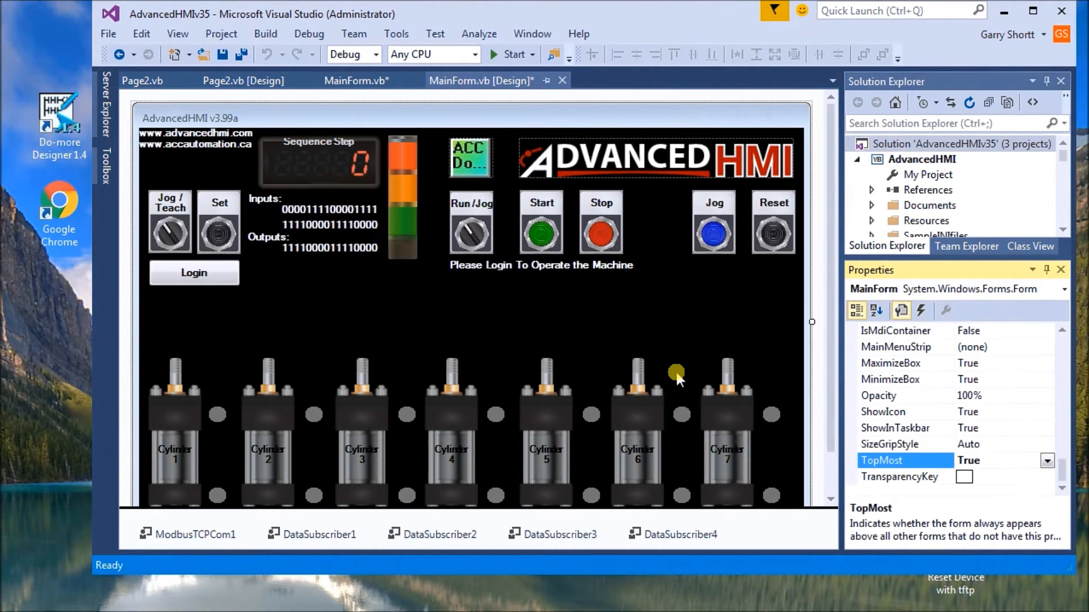
mouse_move(897, 467)
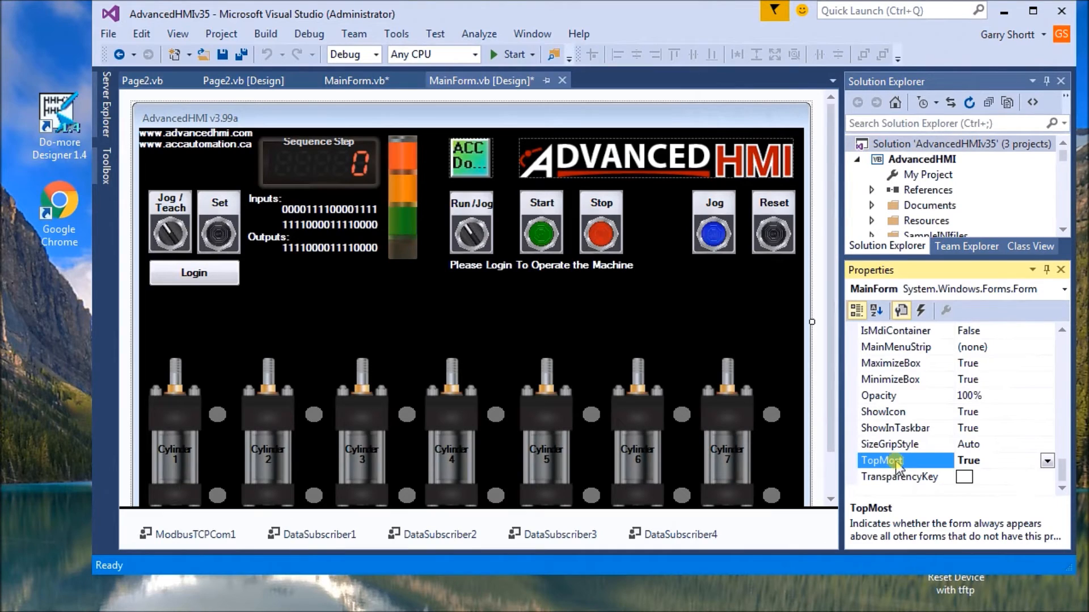
mouse_move(1045, 486)
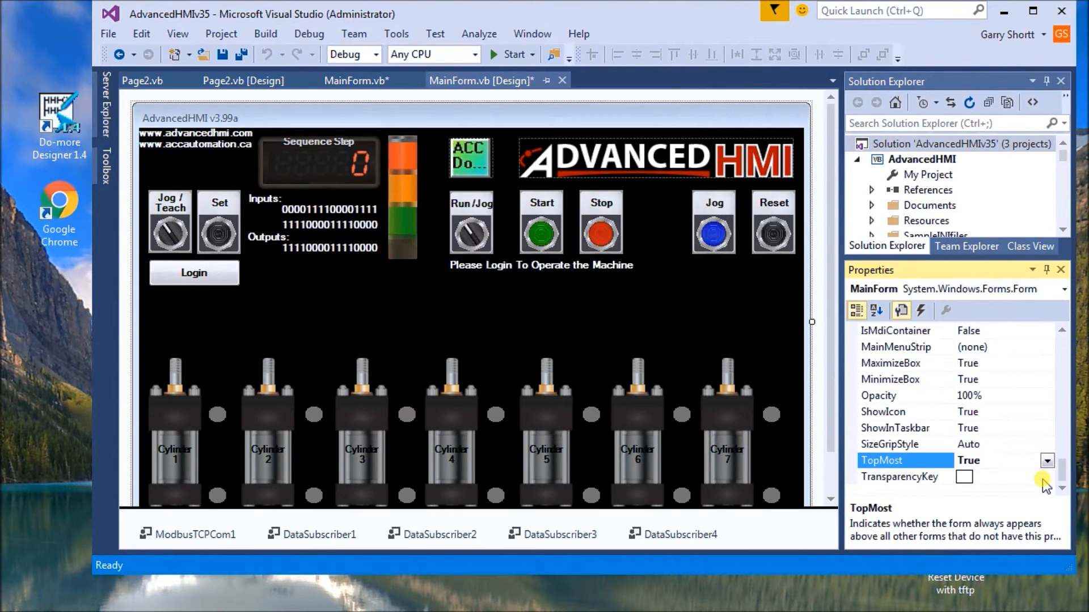
mouse_move(386, 348)
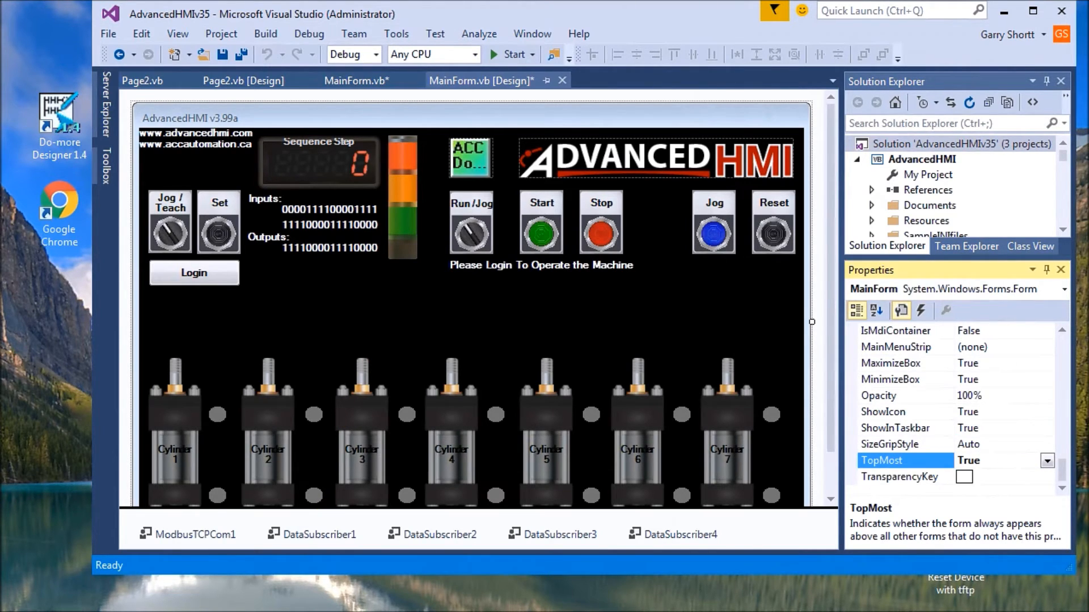
mouse_move(374, 155)
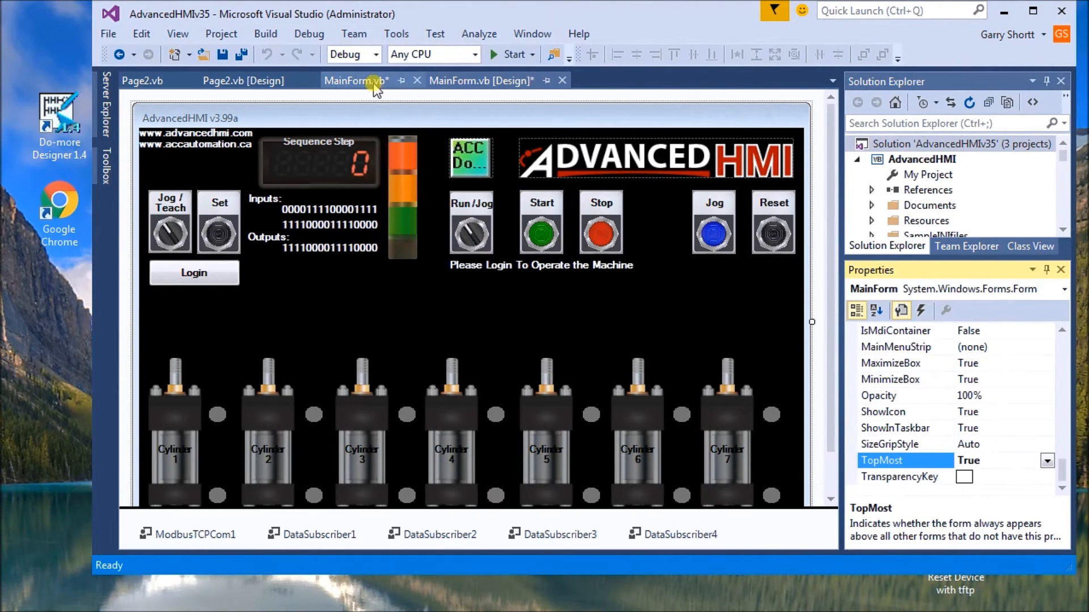
- Check the Me.TopMost = True line in MainForm.vb, then view Page2.vb's code
left_click(242, 81)
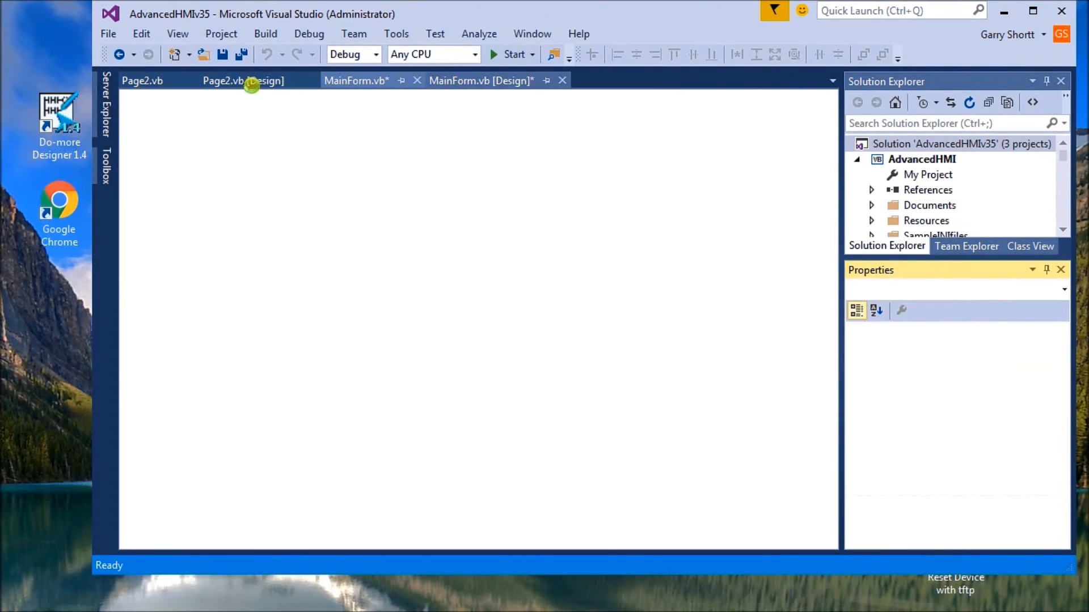
left_click(356, 81)
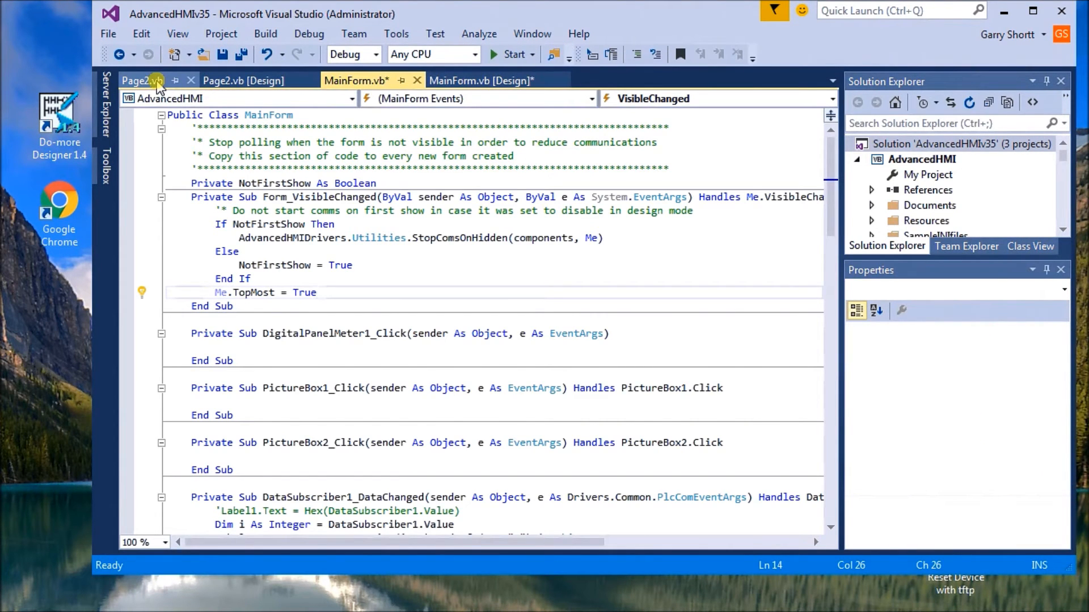
left_click(141, 81)
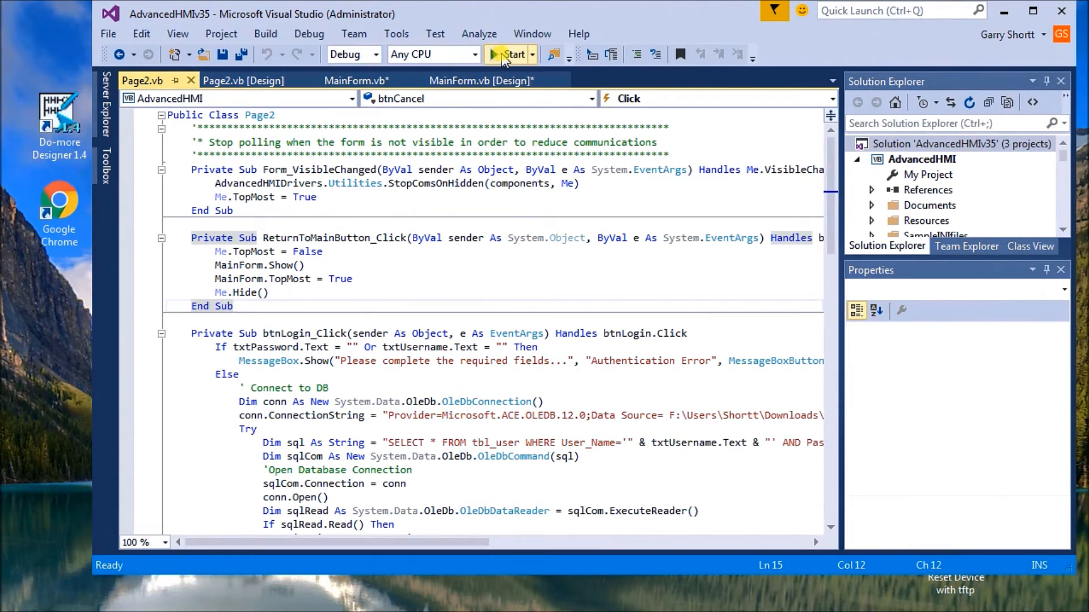
- Build and run AdvancedHMI in debug mode to test the always-on-top main screen
left_click(513, 55)
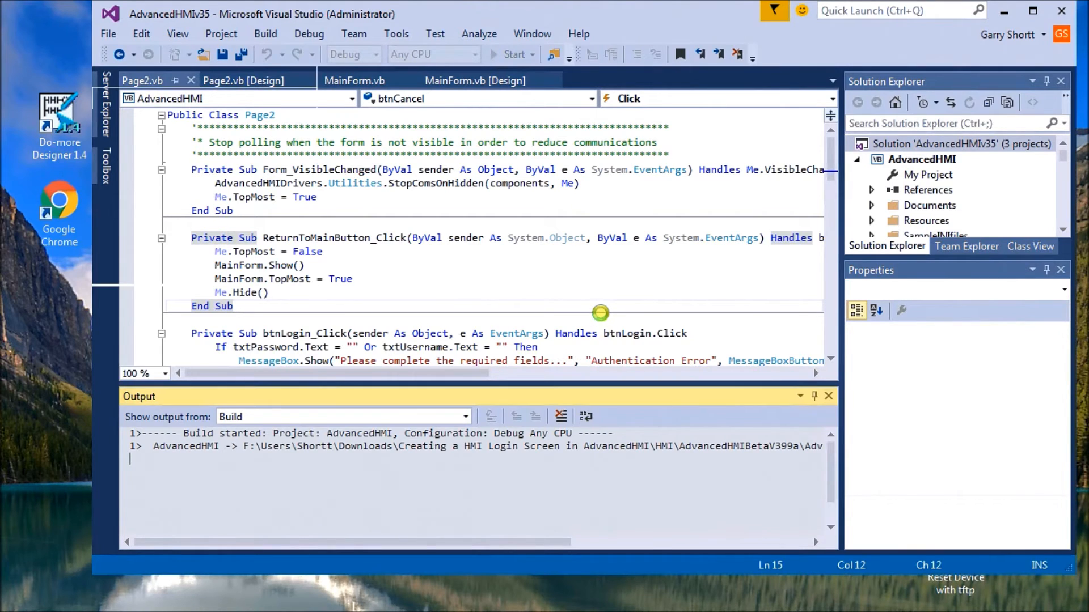
left_click(508, 54)
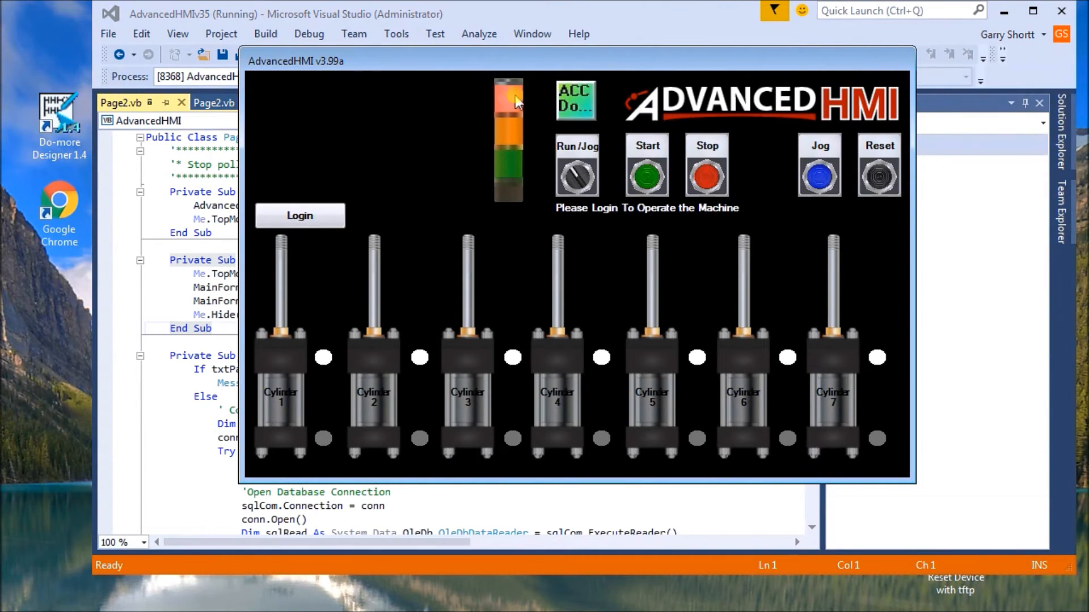
mouse_move(448, 170)
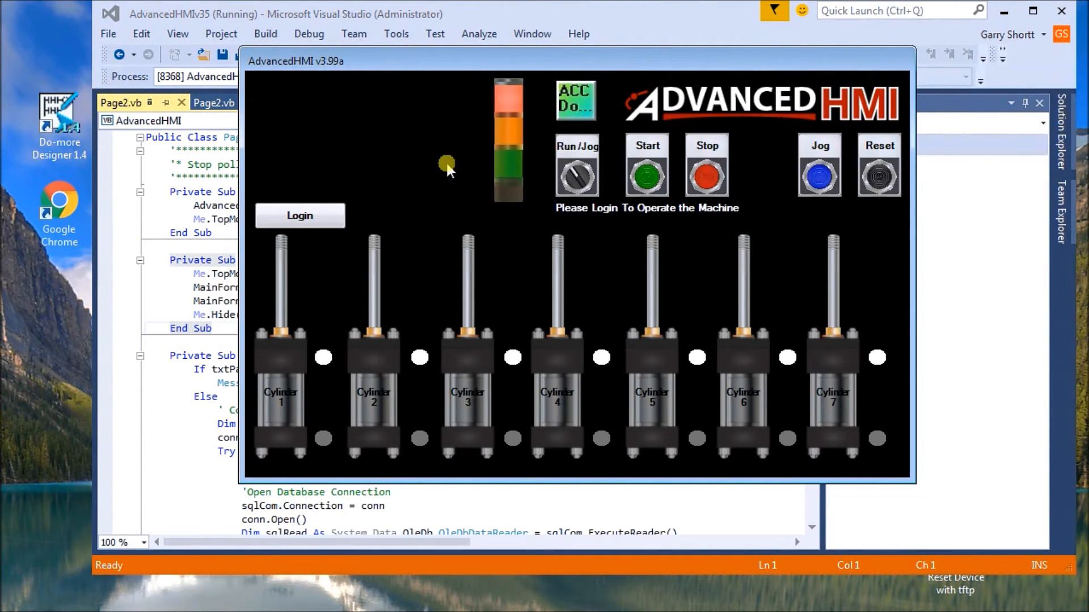
mouse_move(434, 97)
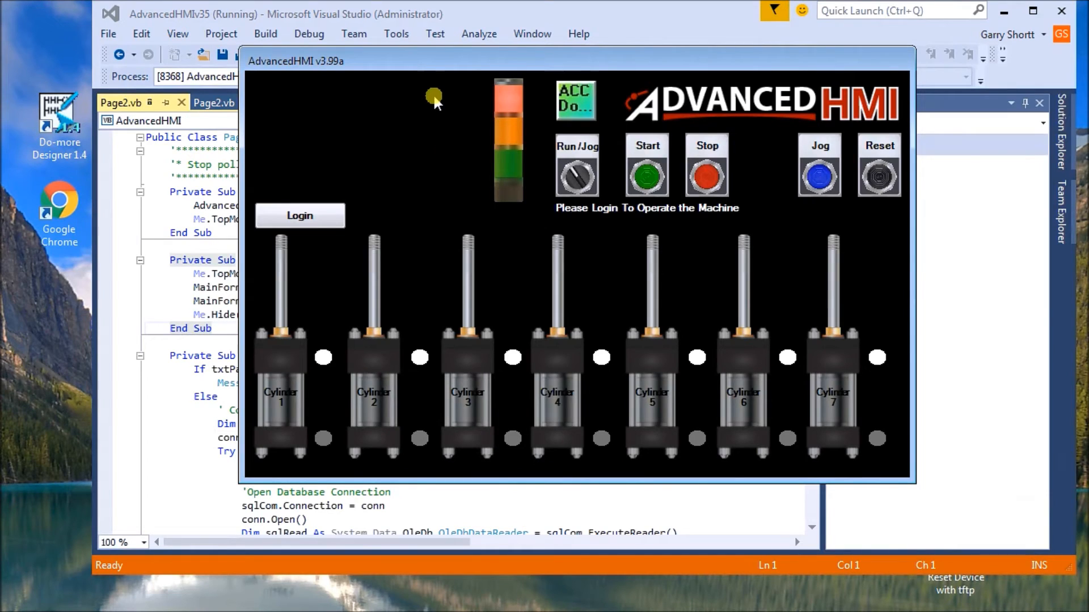
mouse_move(442, 101)
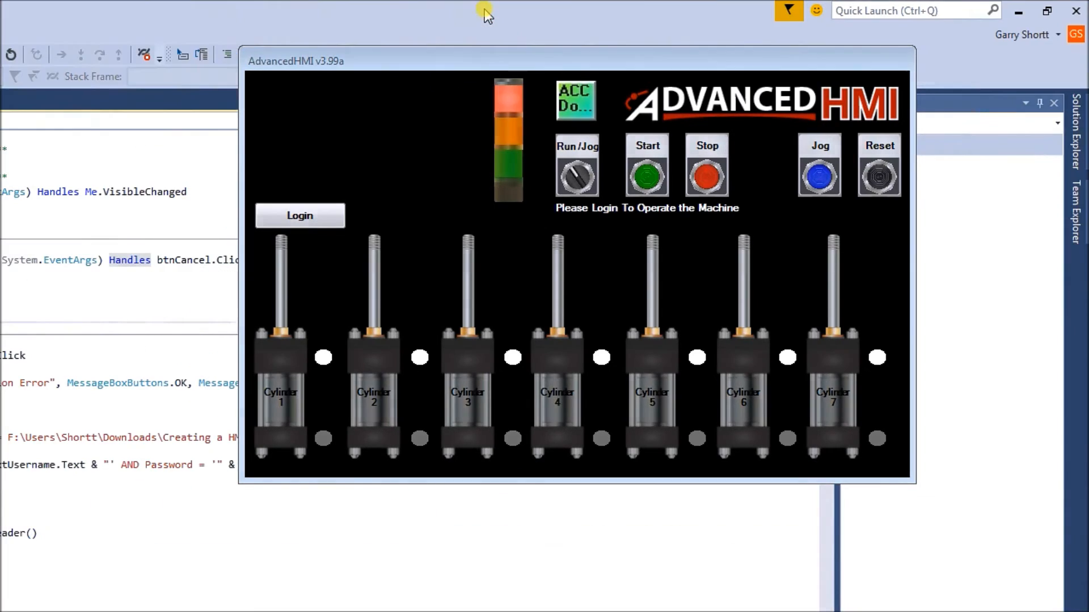
mouse_move(1027, 35)
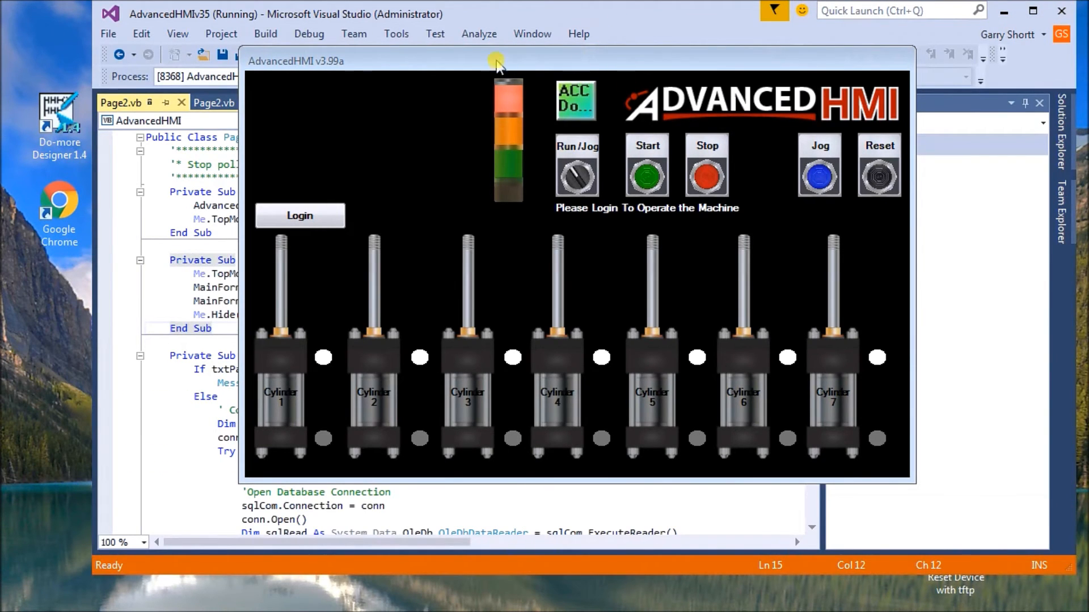
mouse_move(430, 300)
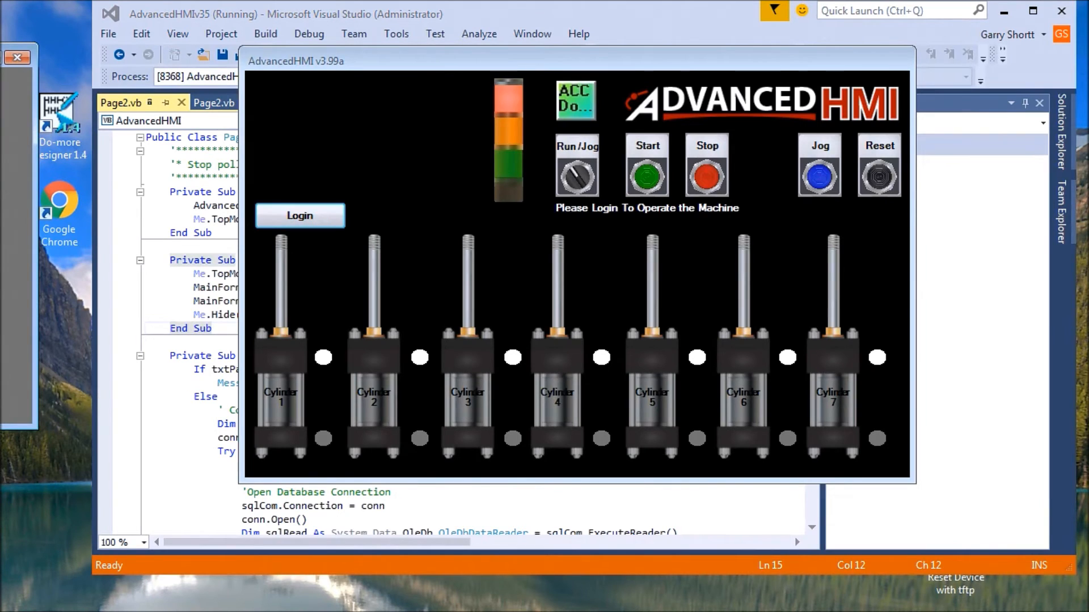
left_click(299, 216)
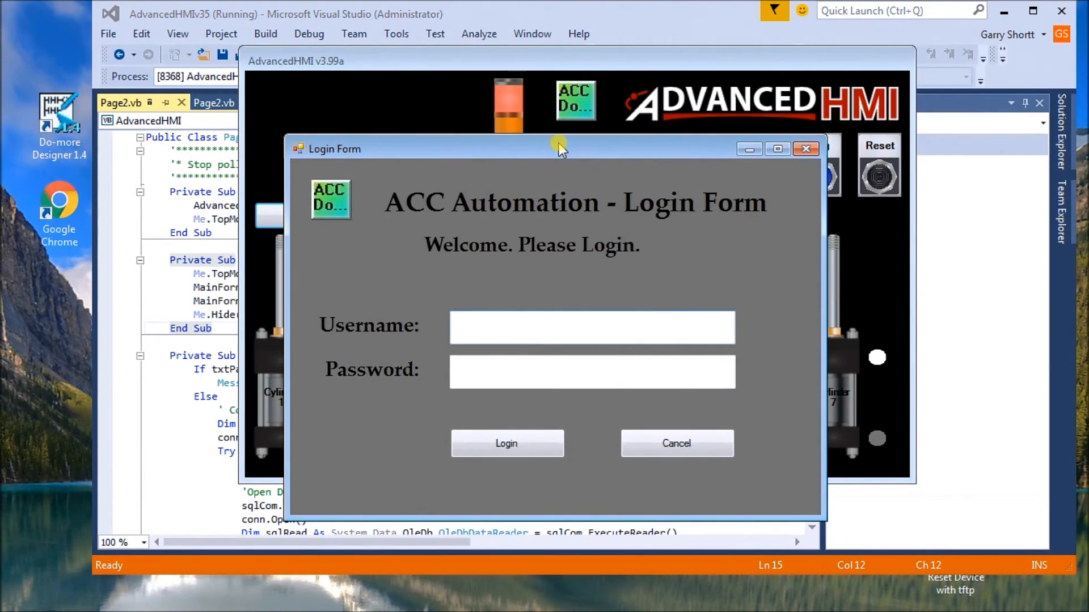
mouse_move(596, 16)
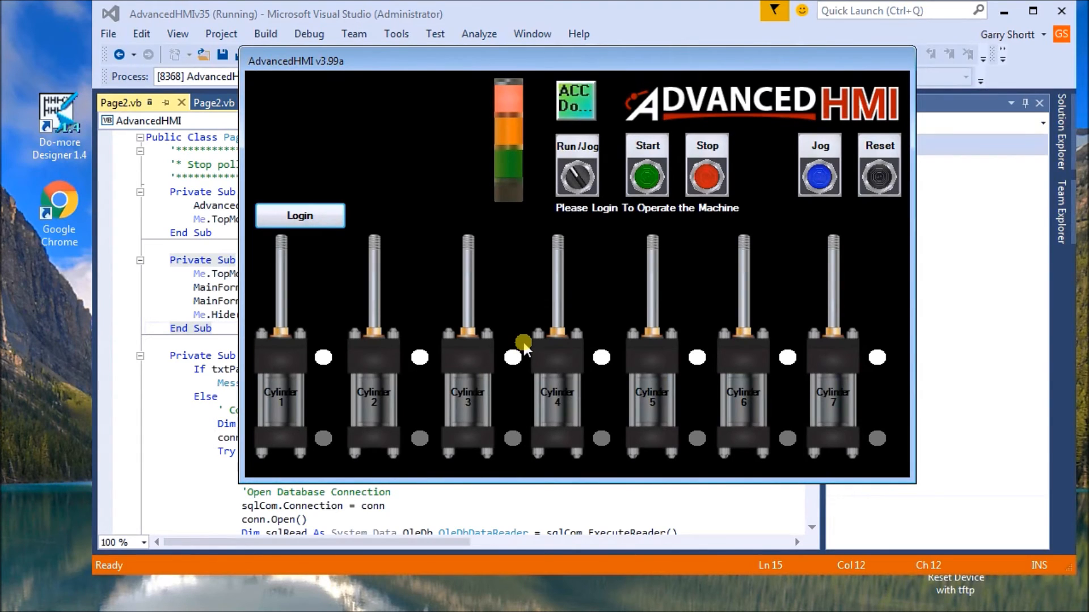
mouse_move(497, 386)
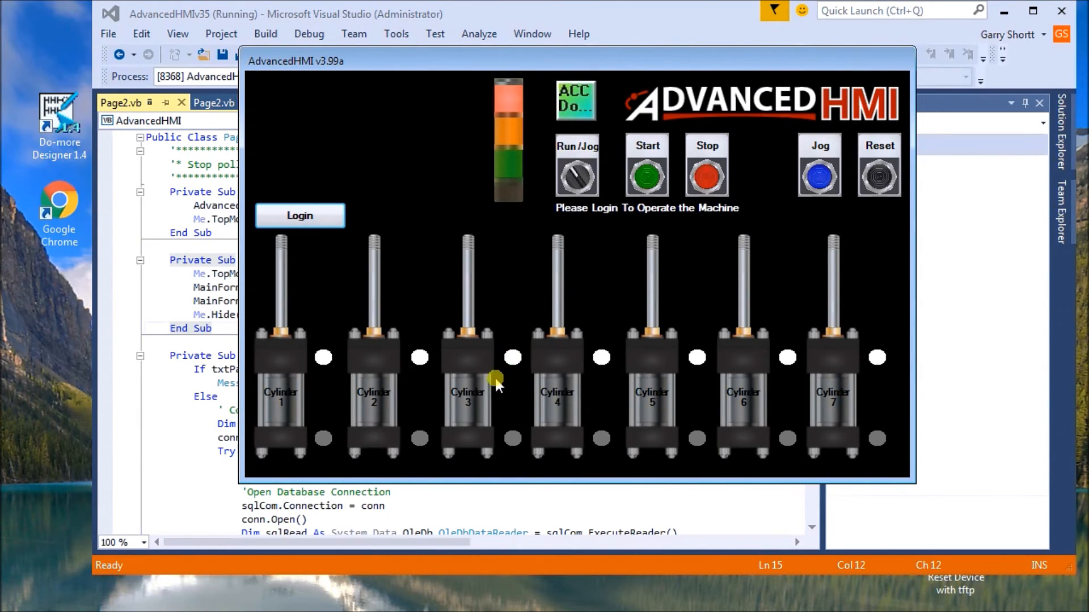
mouse_move(497, 386)
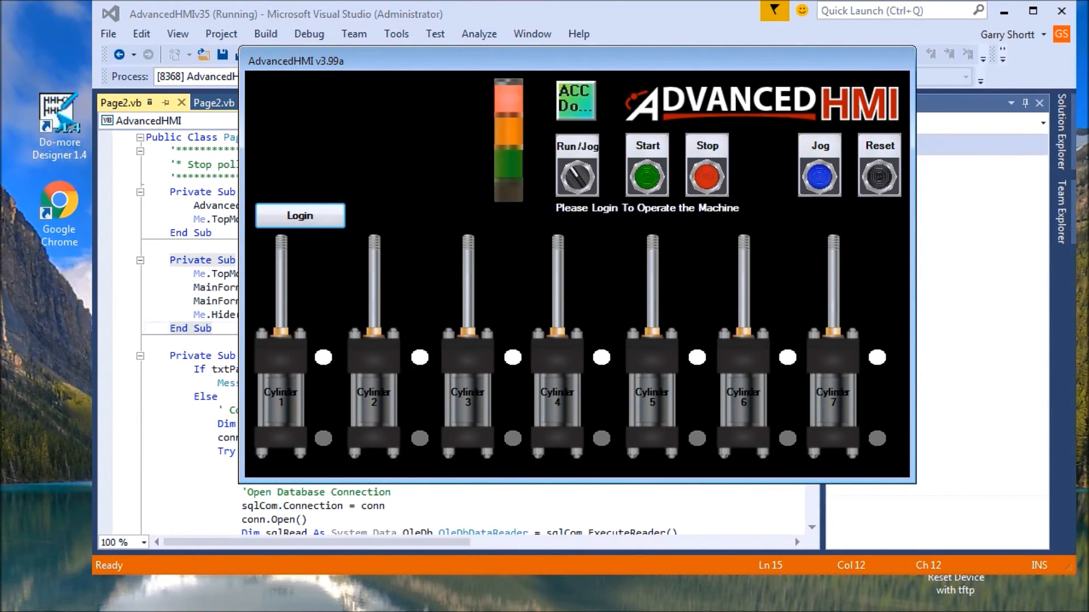
mouse_move(39, 331)
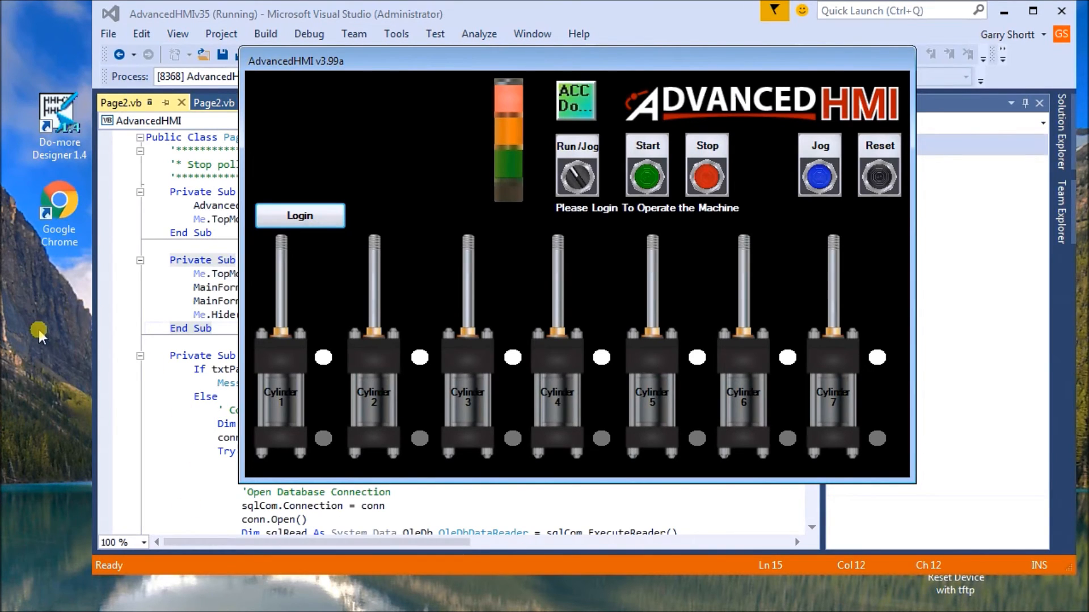
mouse_move(49, 293)
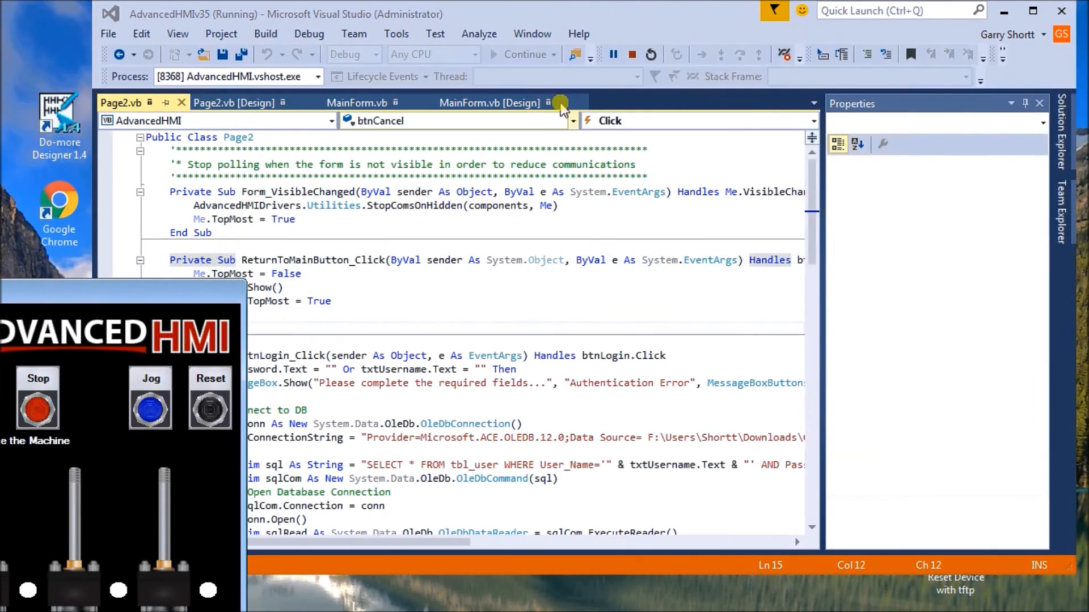
- Stop debugging to close the running AdvancedHMI app
left_click(632, 54)
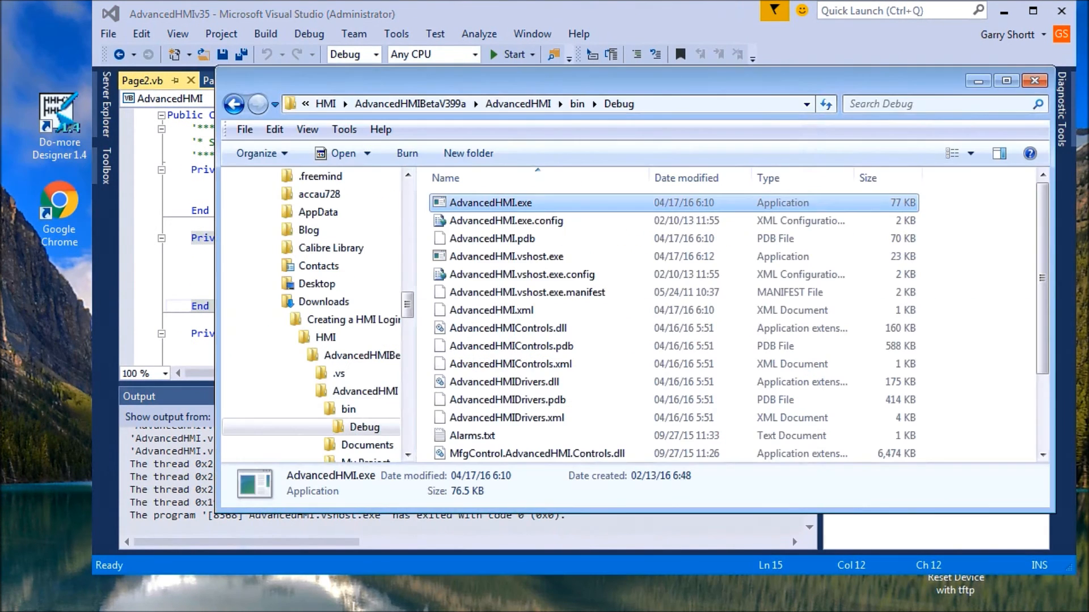
mouse_move(617, 142)
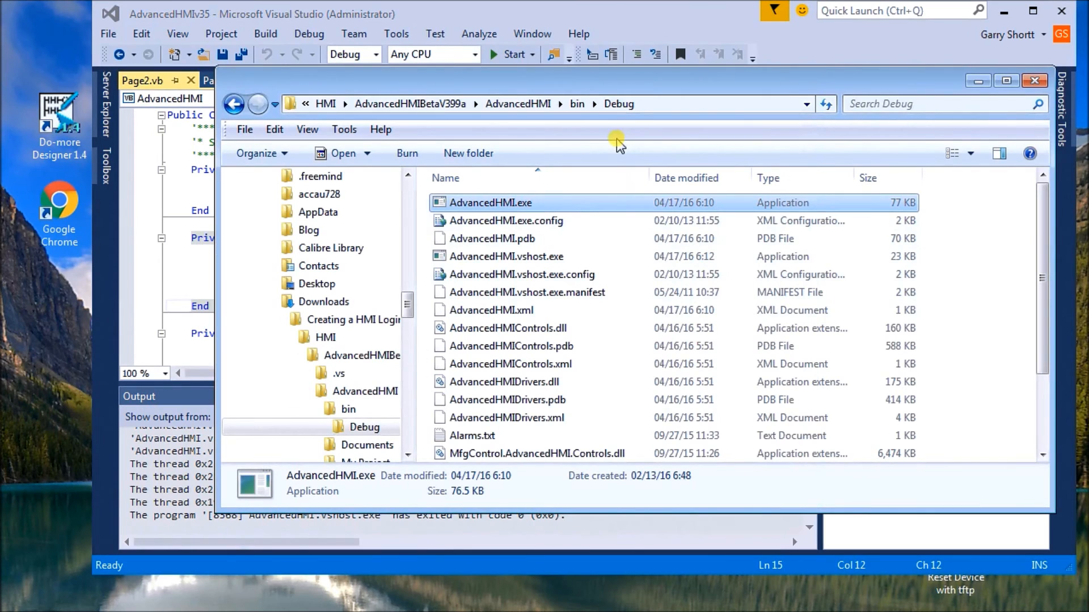
mouse_move(592, 115)
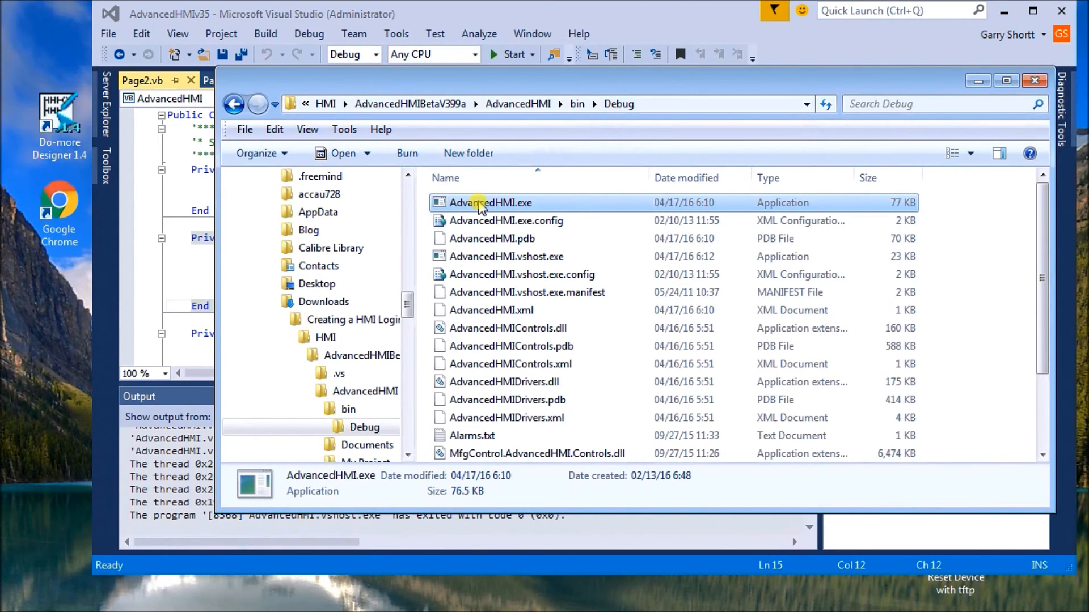
- Create a desktop shortcut to AdvancedHMI.exe and launch AdvancedHMI from it
right_click(490, 202)
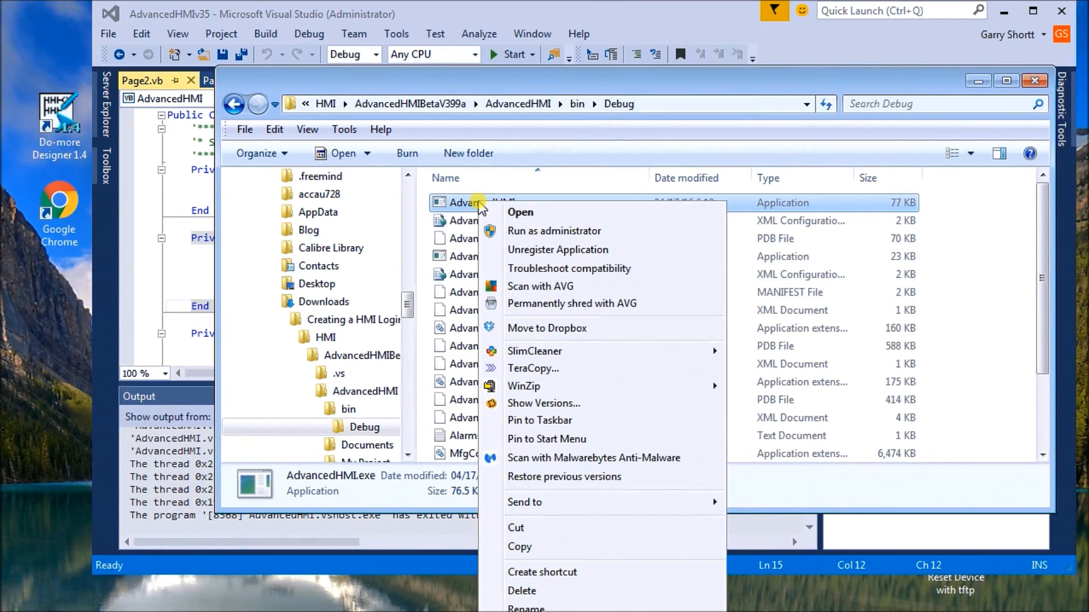
mouse_move(541, 573)
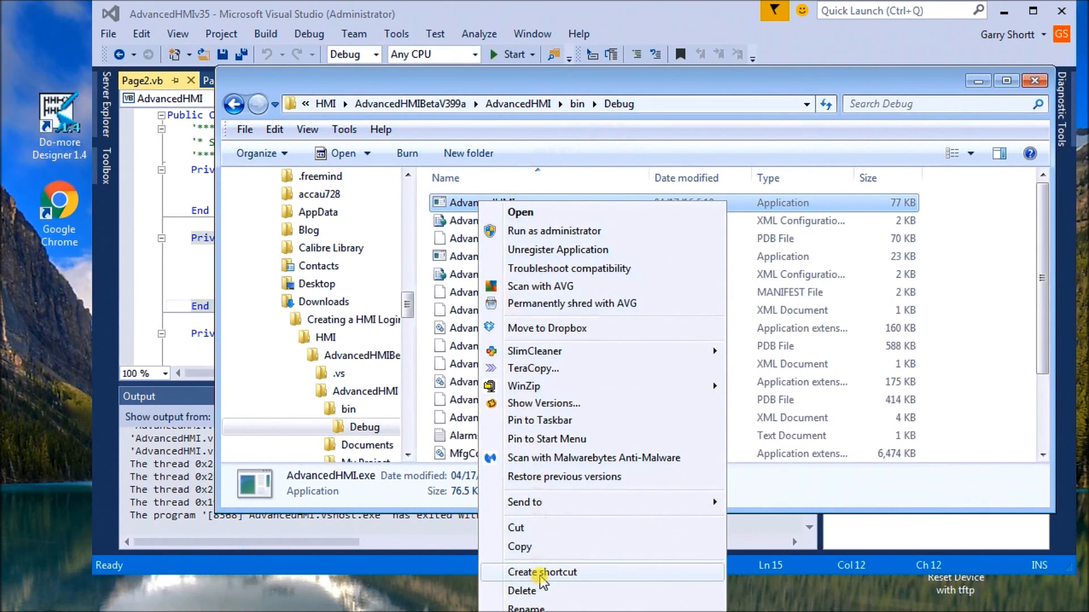
left_click(543, 572)
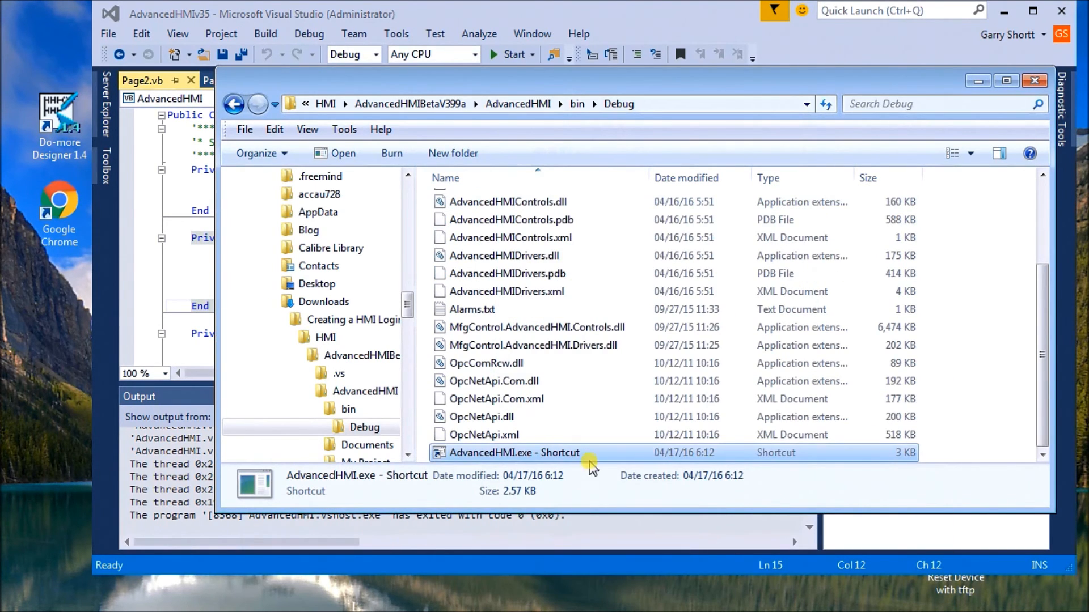
scroll("up", 3)
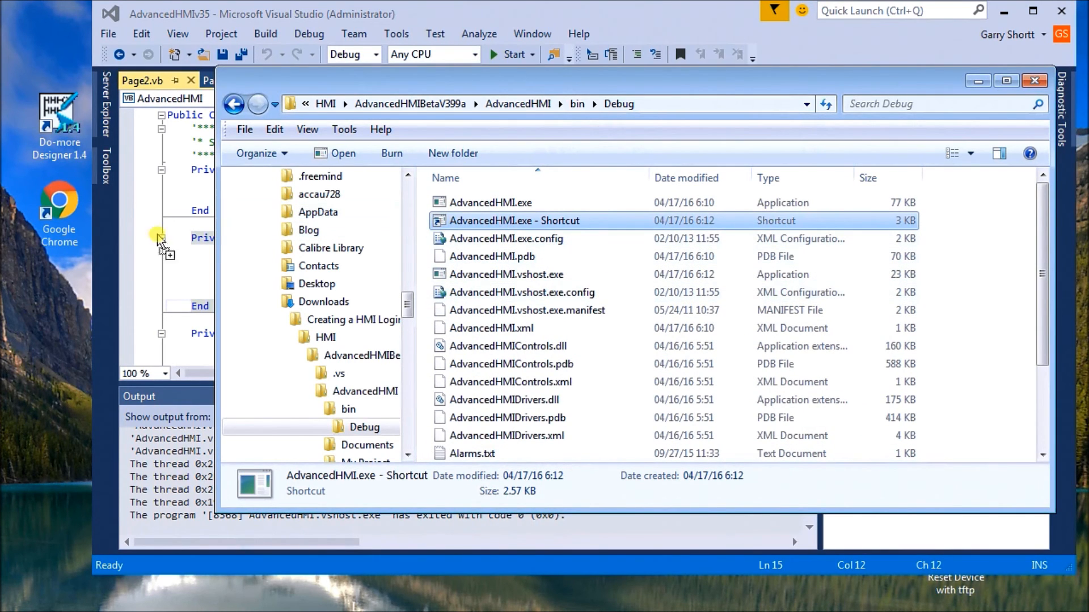
mouse_move(38, 343)
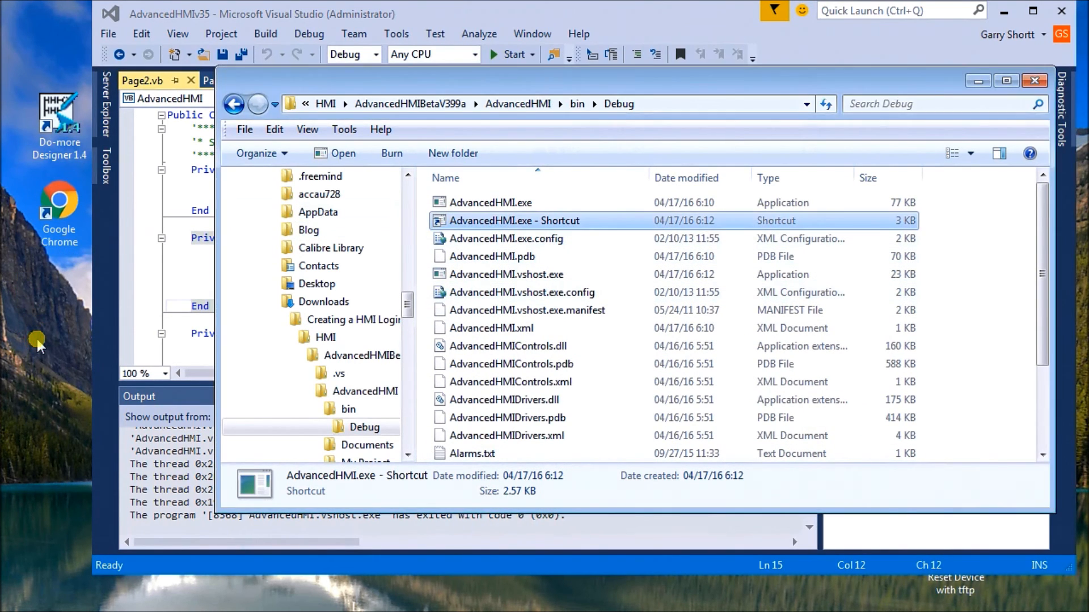
mouse_move(43, 339)
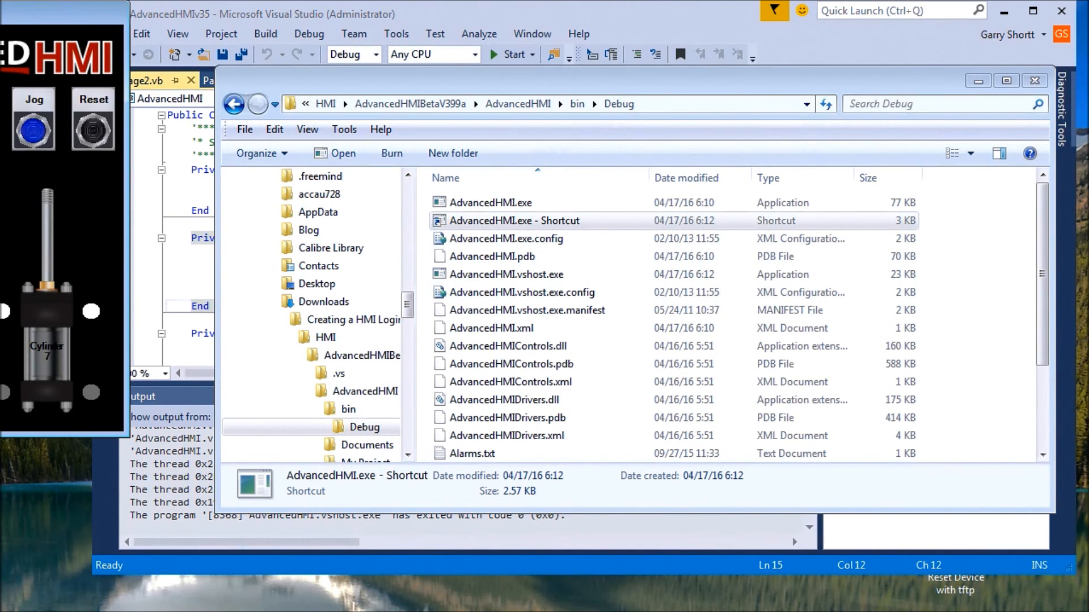
double_click(514, 220)
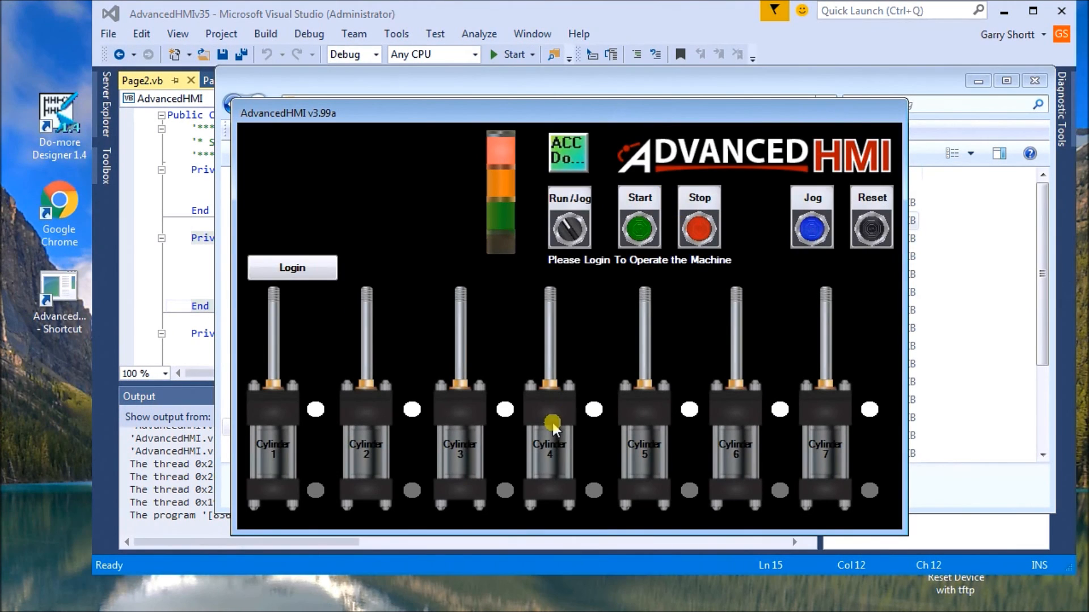
mouse_move(719, 274)
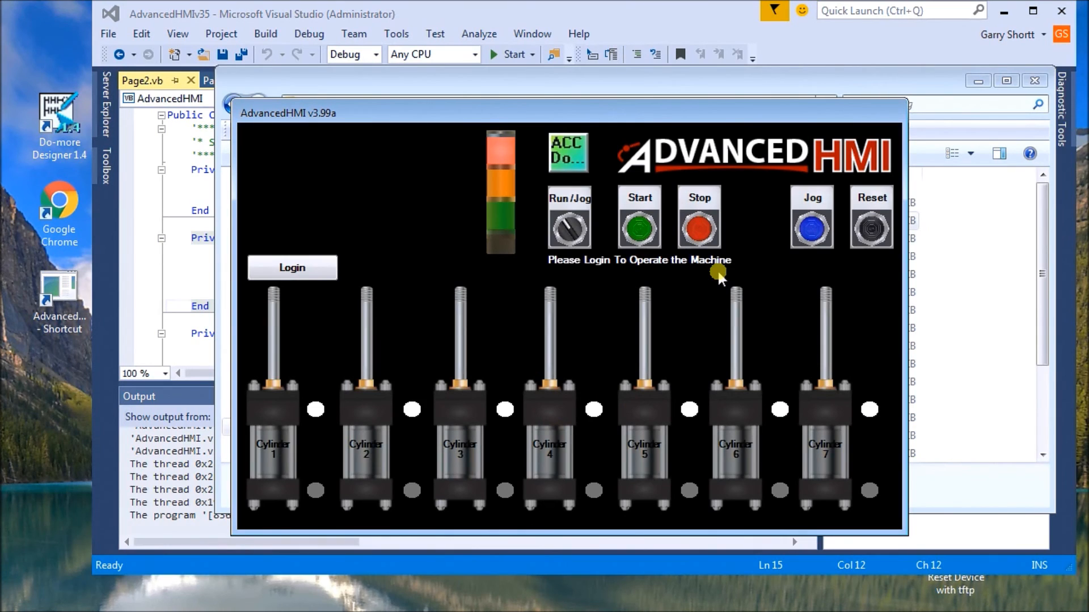